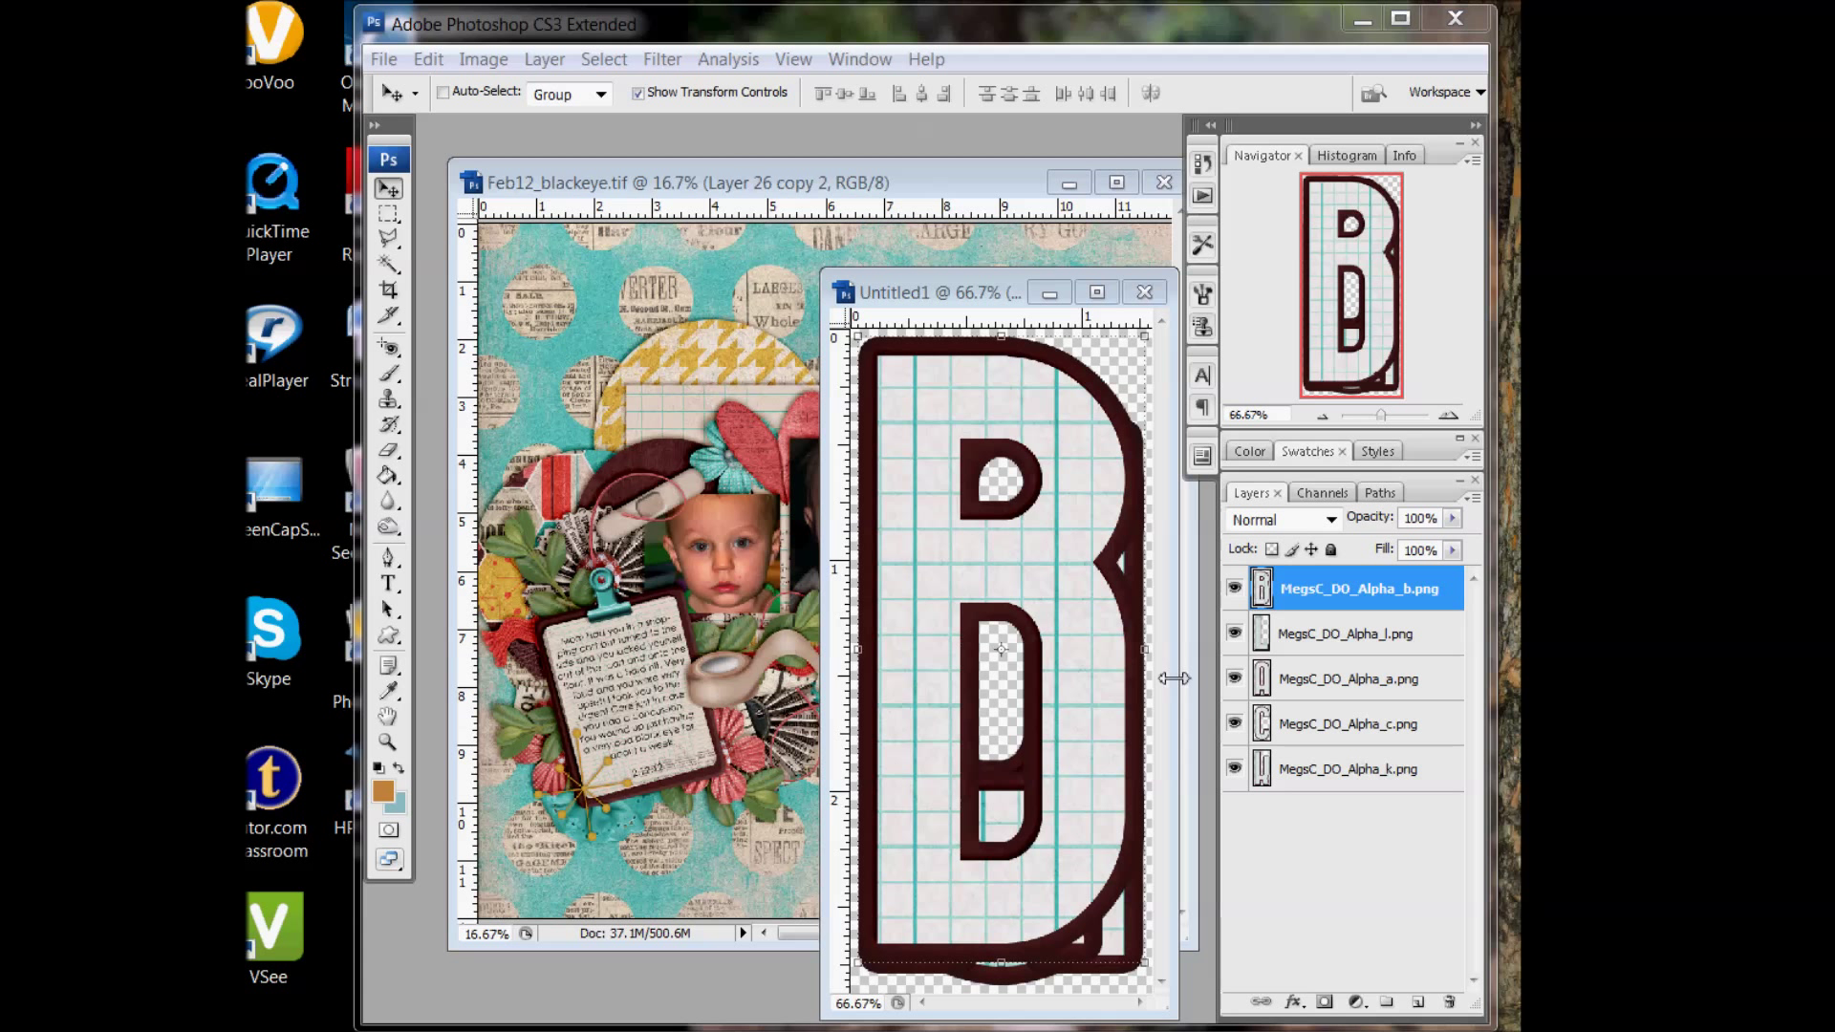
mouse_move(1120, 626)
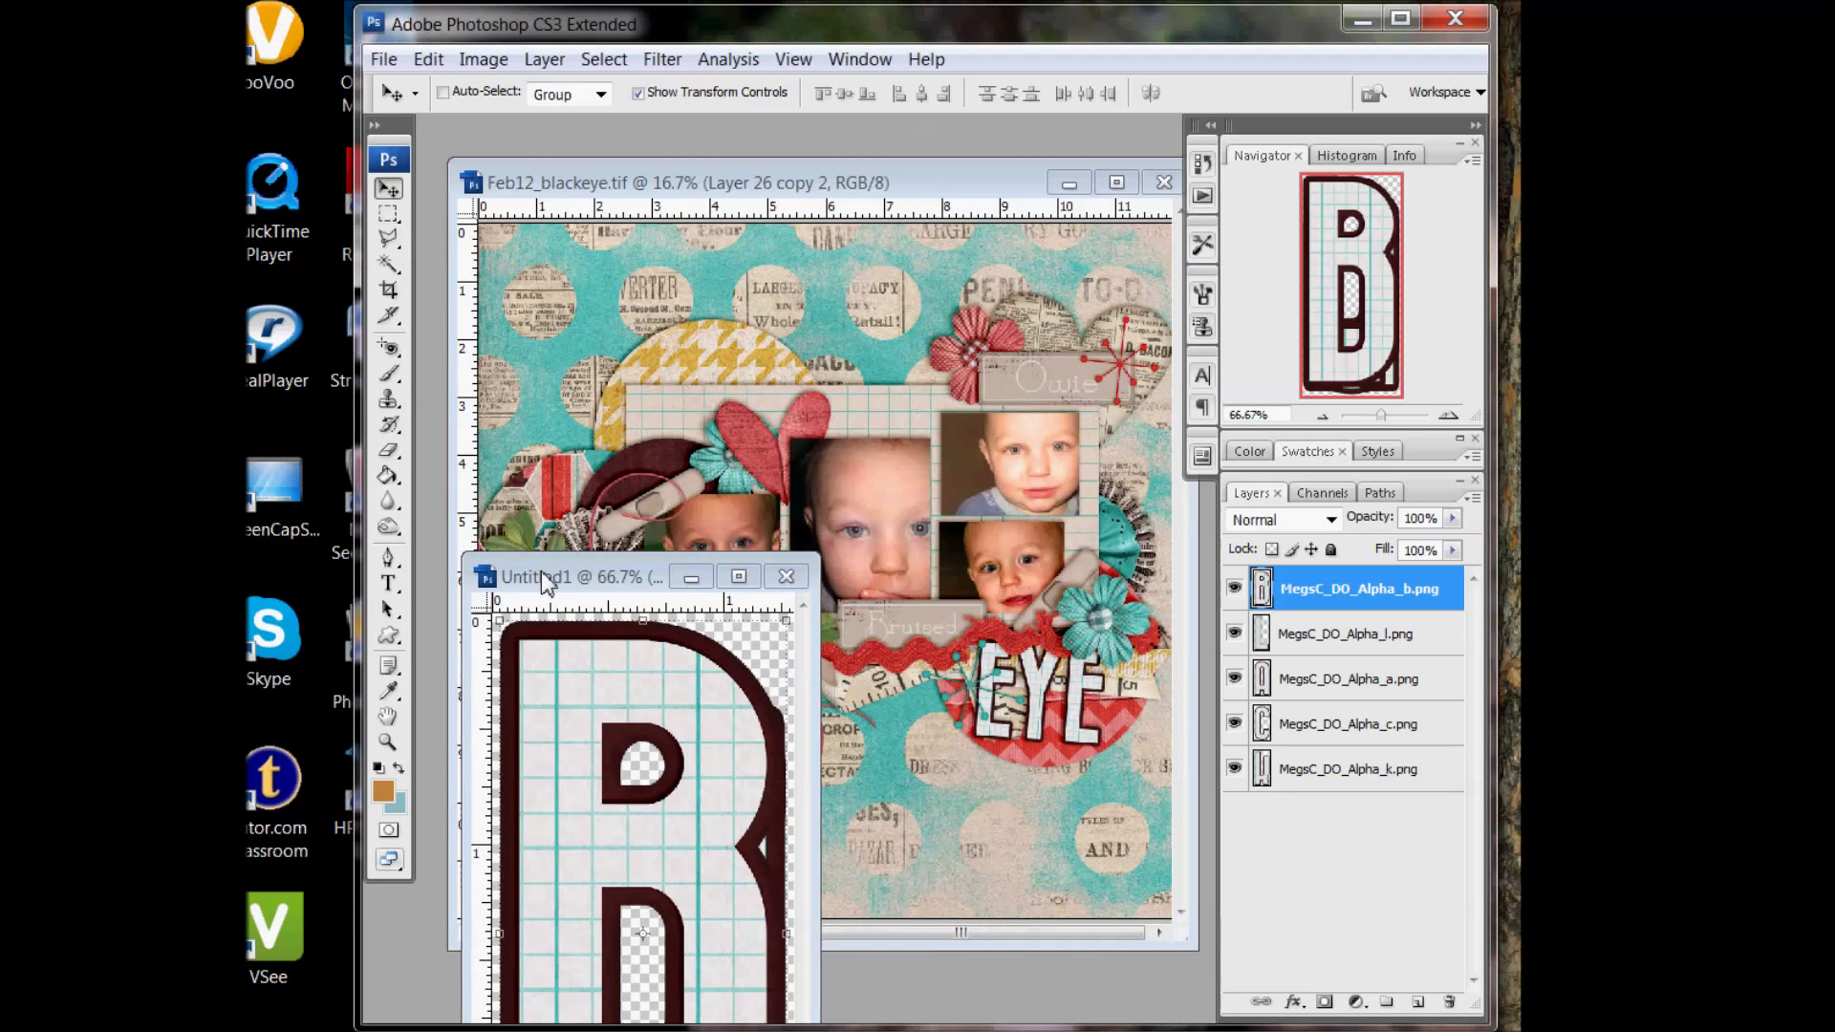
Drag the five selected alpha letter layers from Untitled1 into Feb12_blackeye.tif
left_click(604, 58)
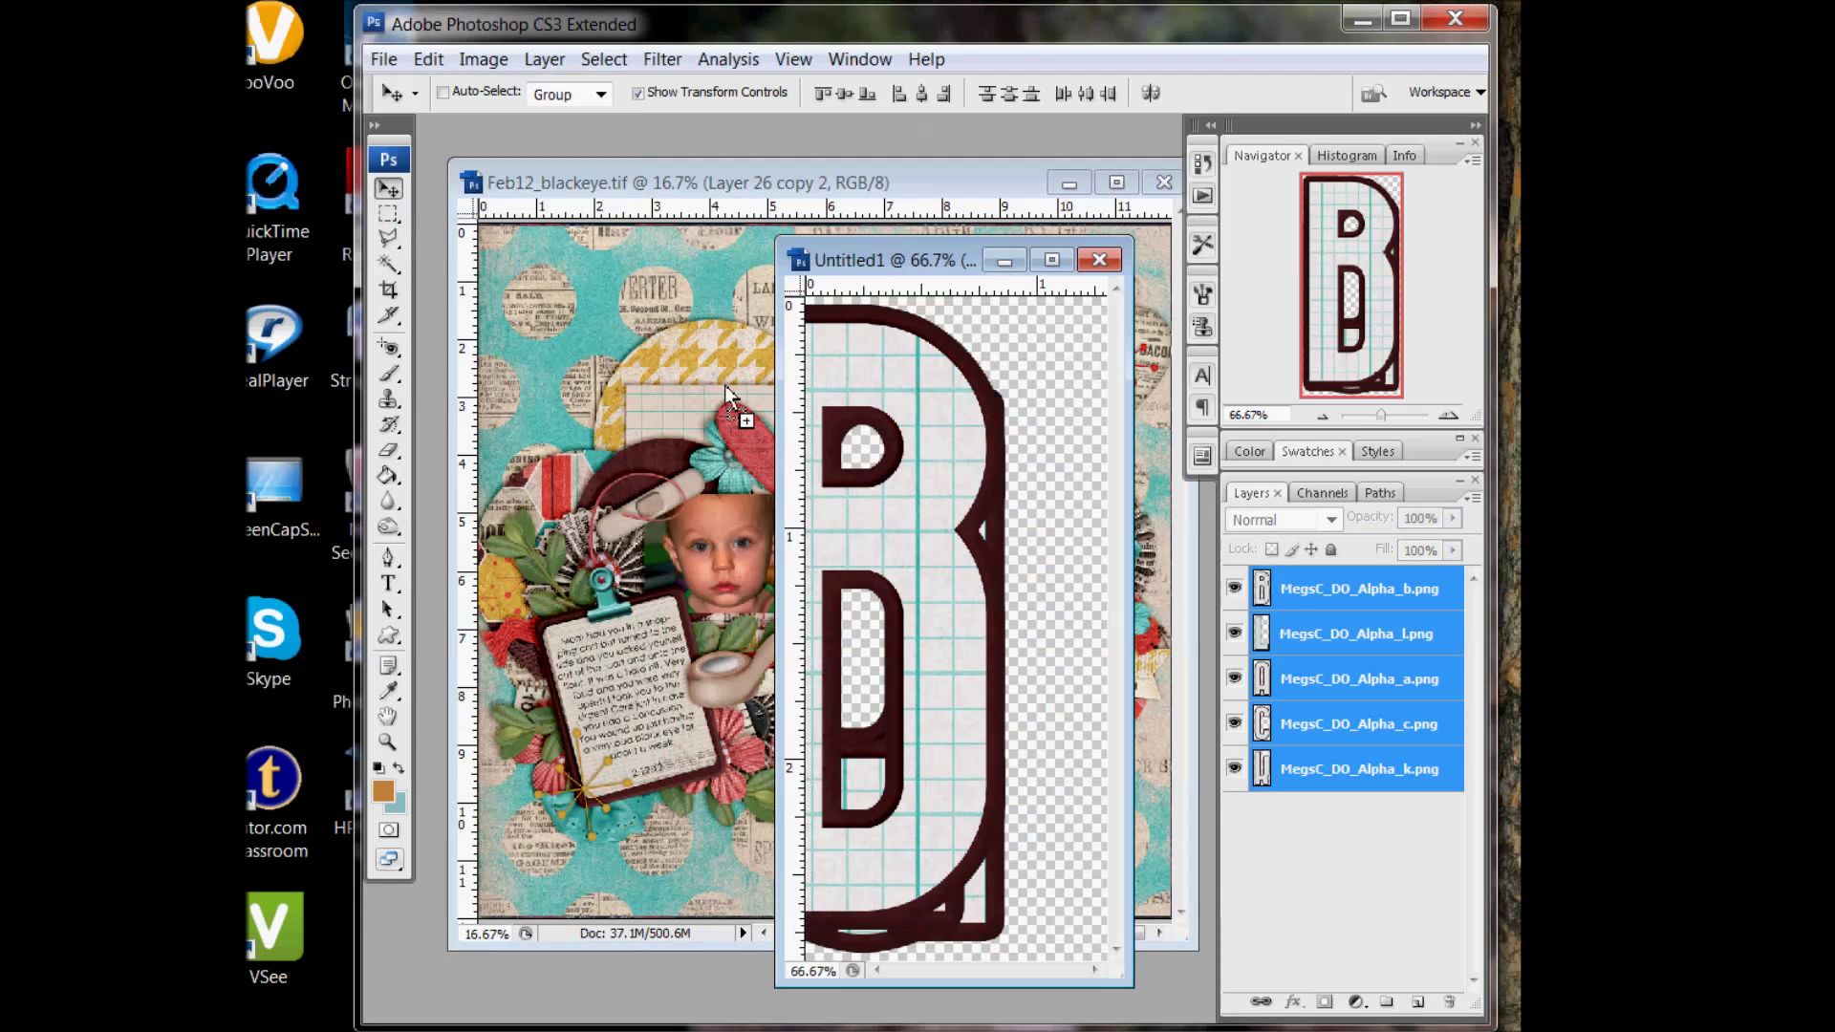
left_click(1098, 259)
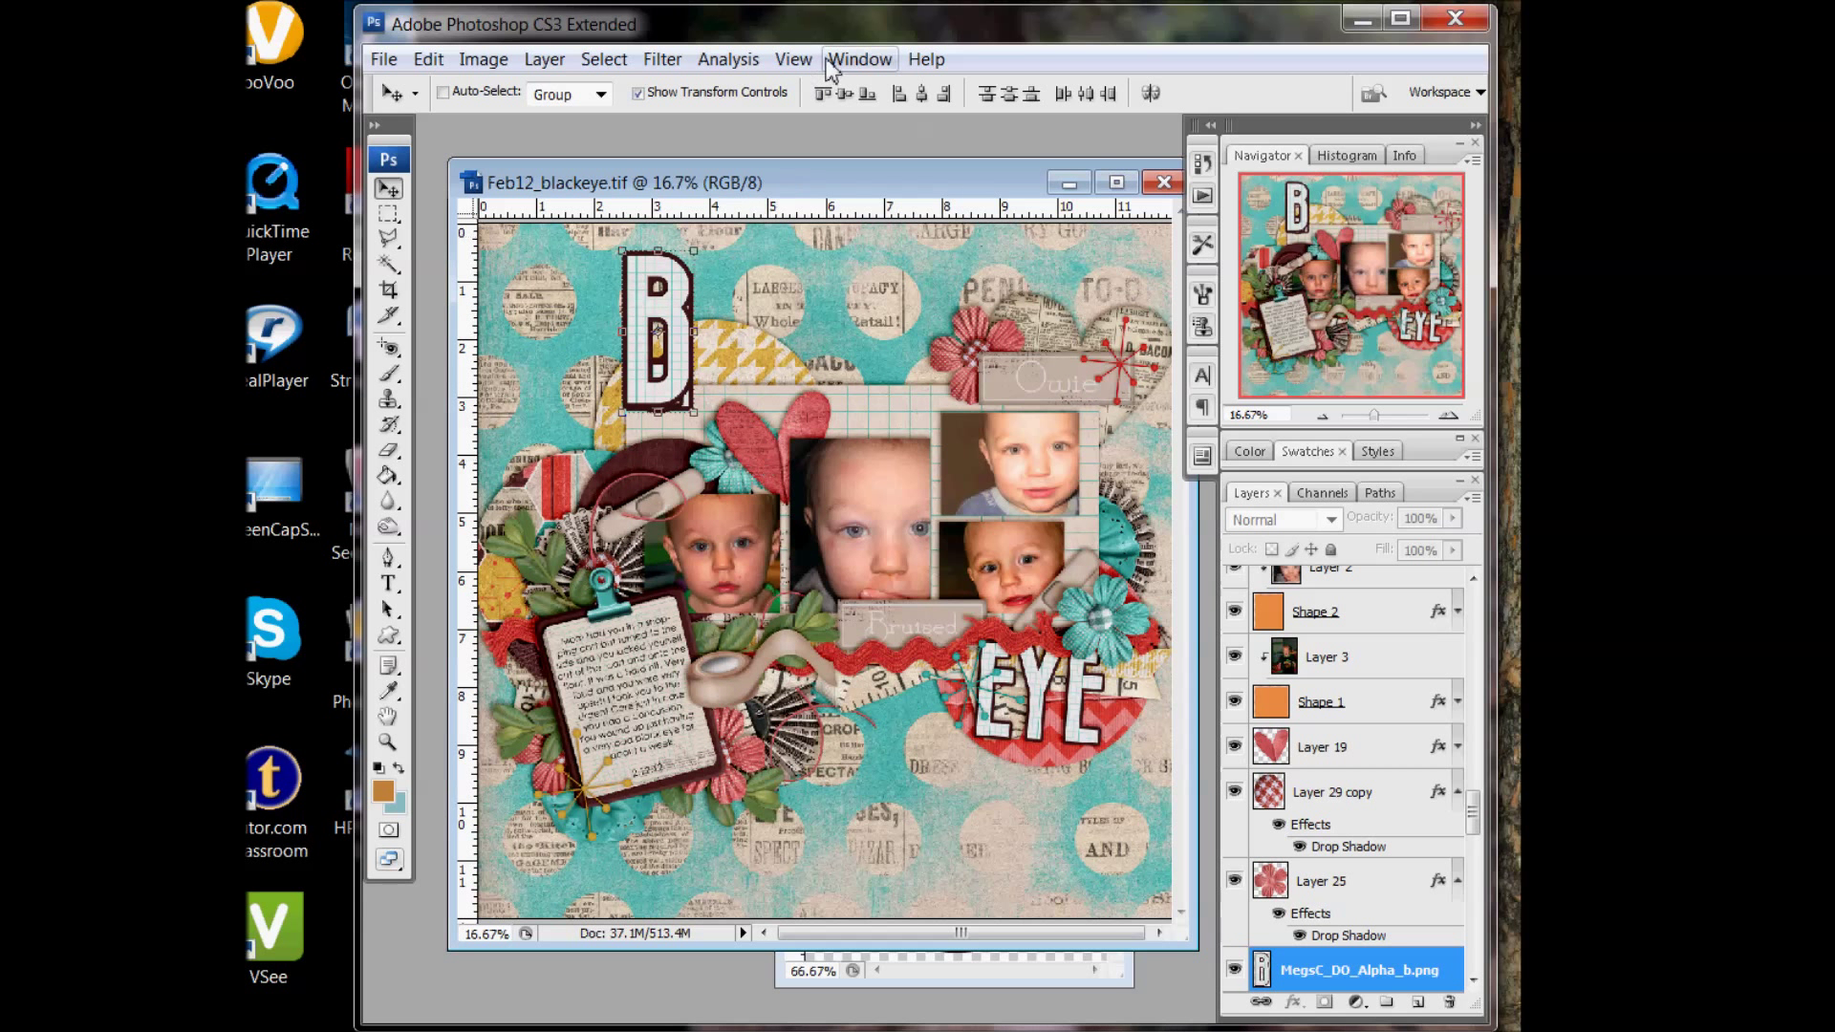
Enable Smart Guides from the View > Show menu
left_click(793, 59)
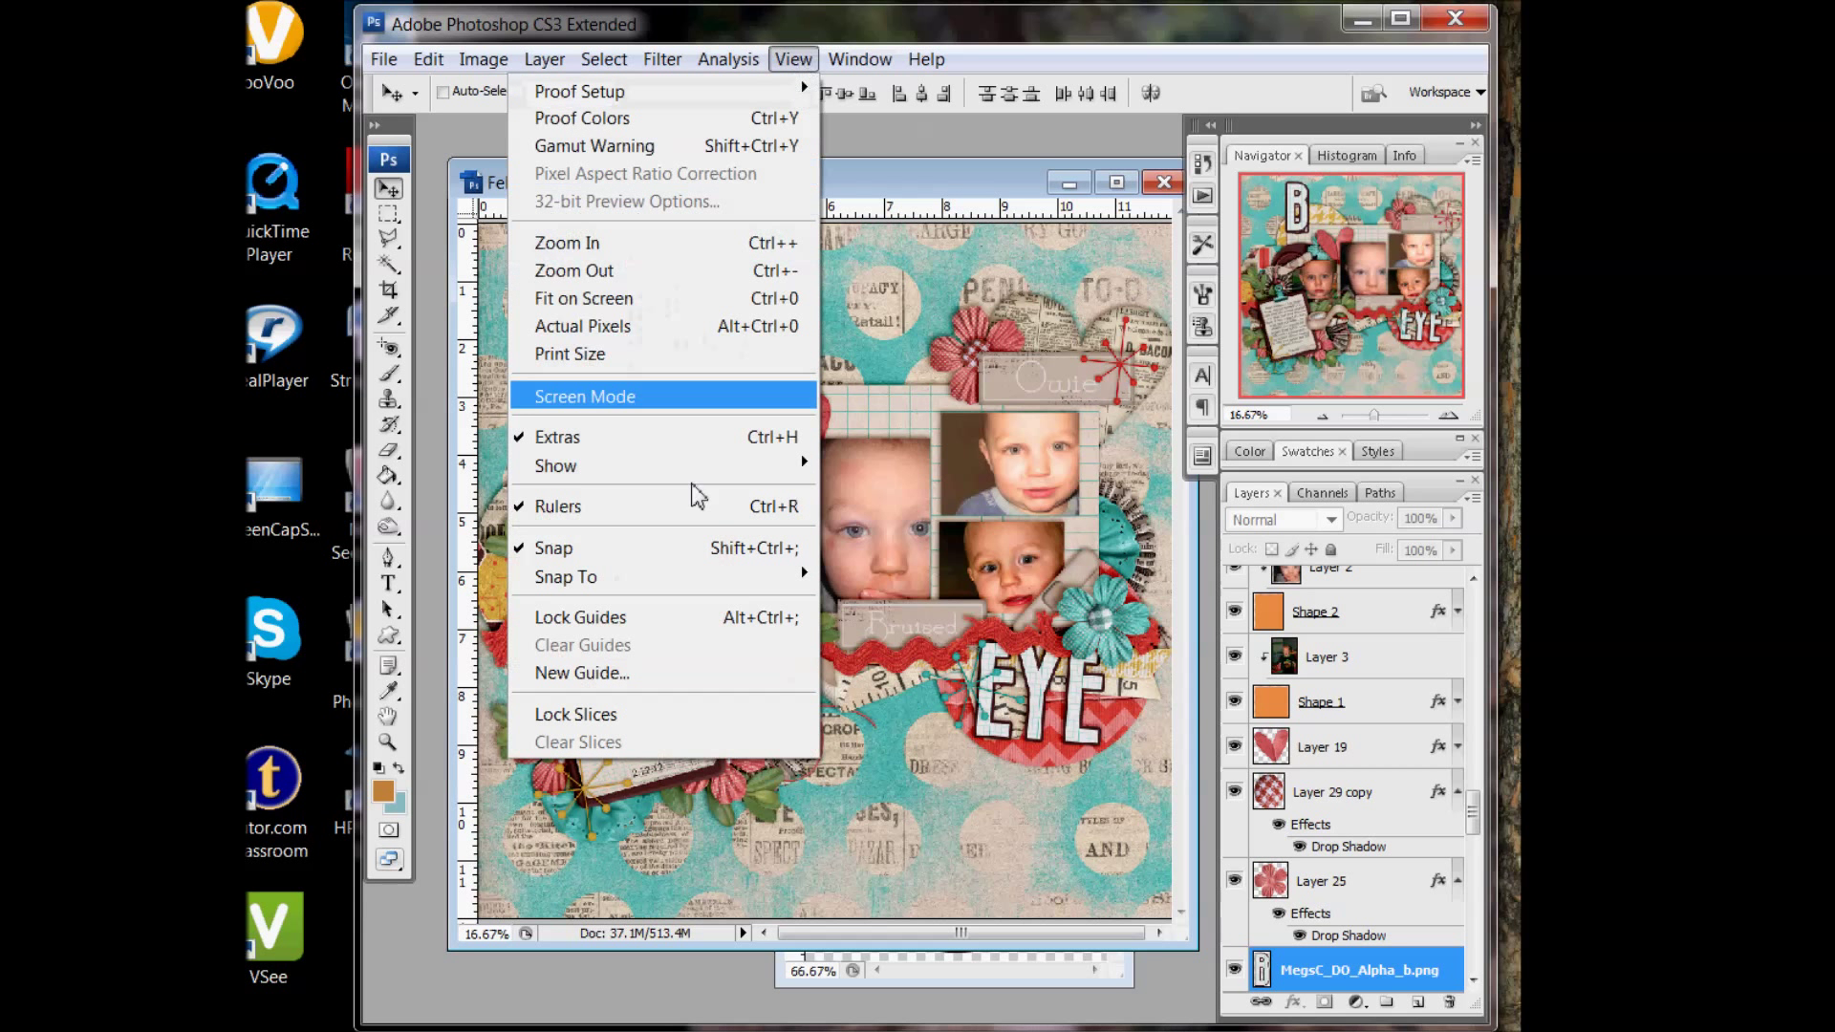
mouse_move(665, 466)
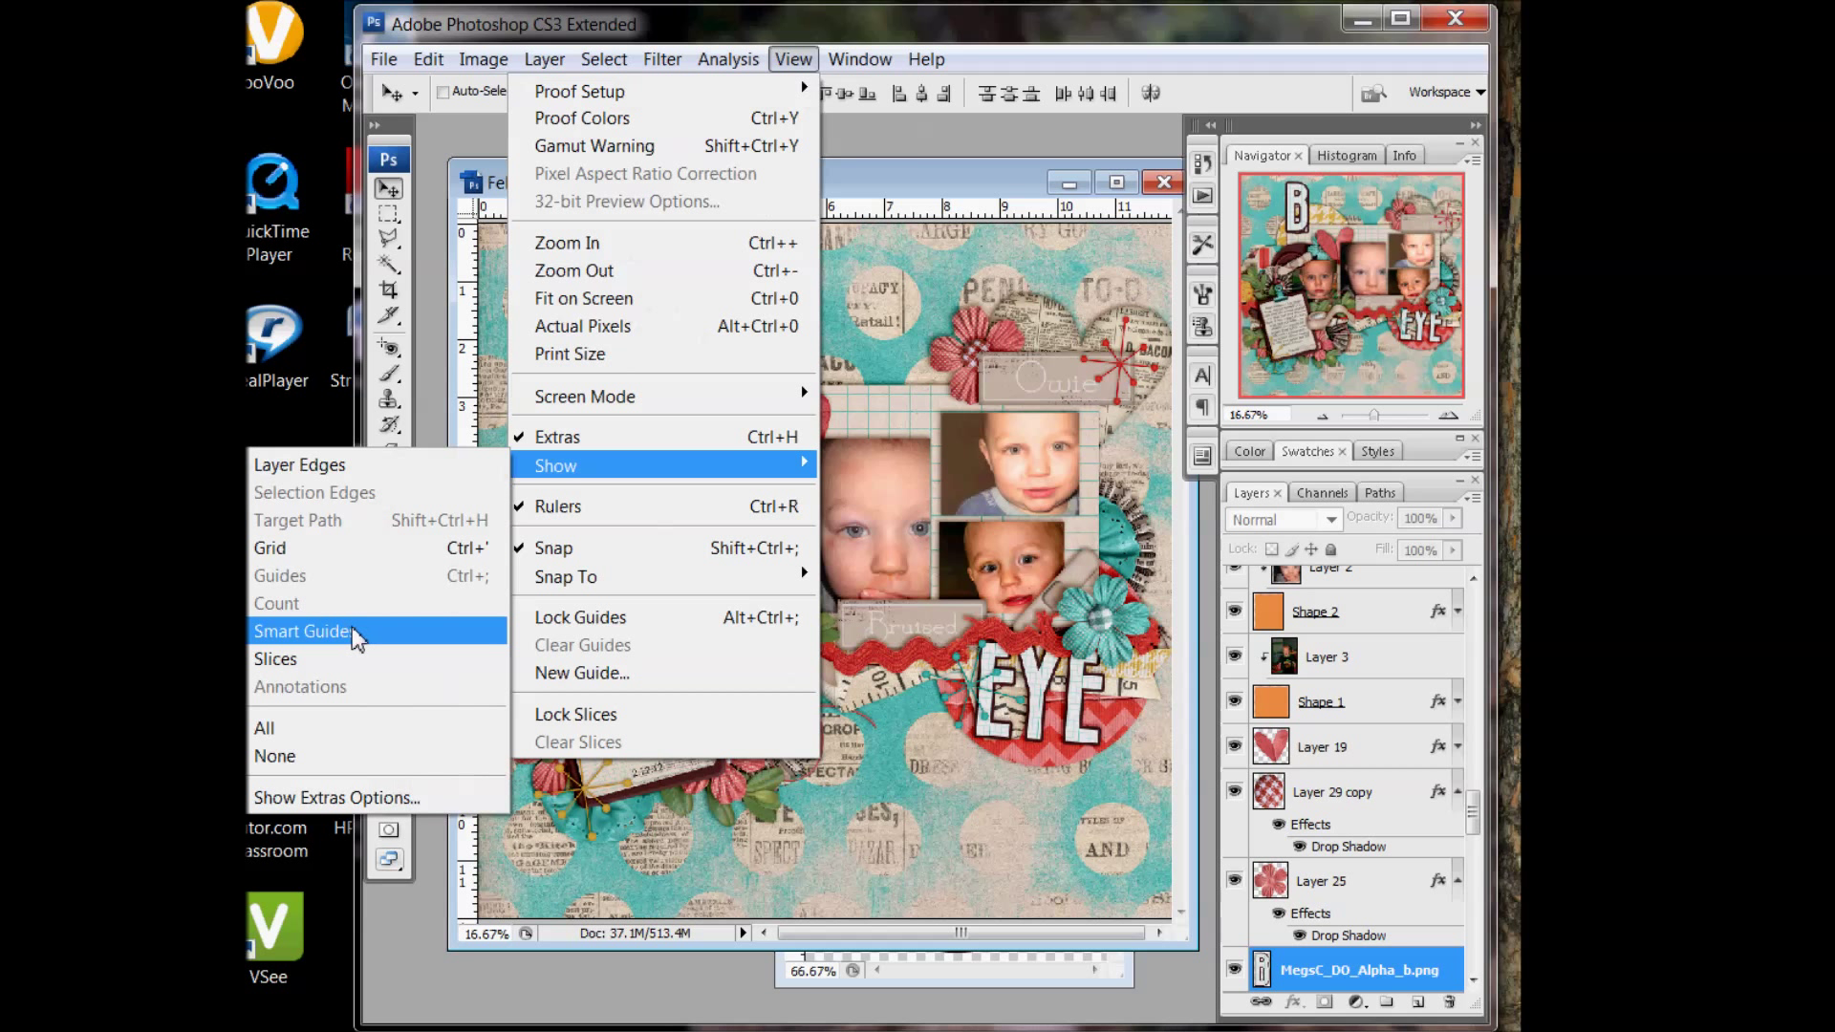
mouse_move(355, 635)
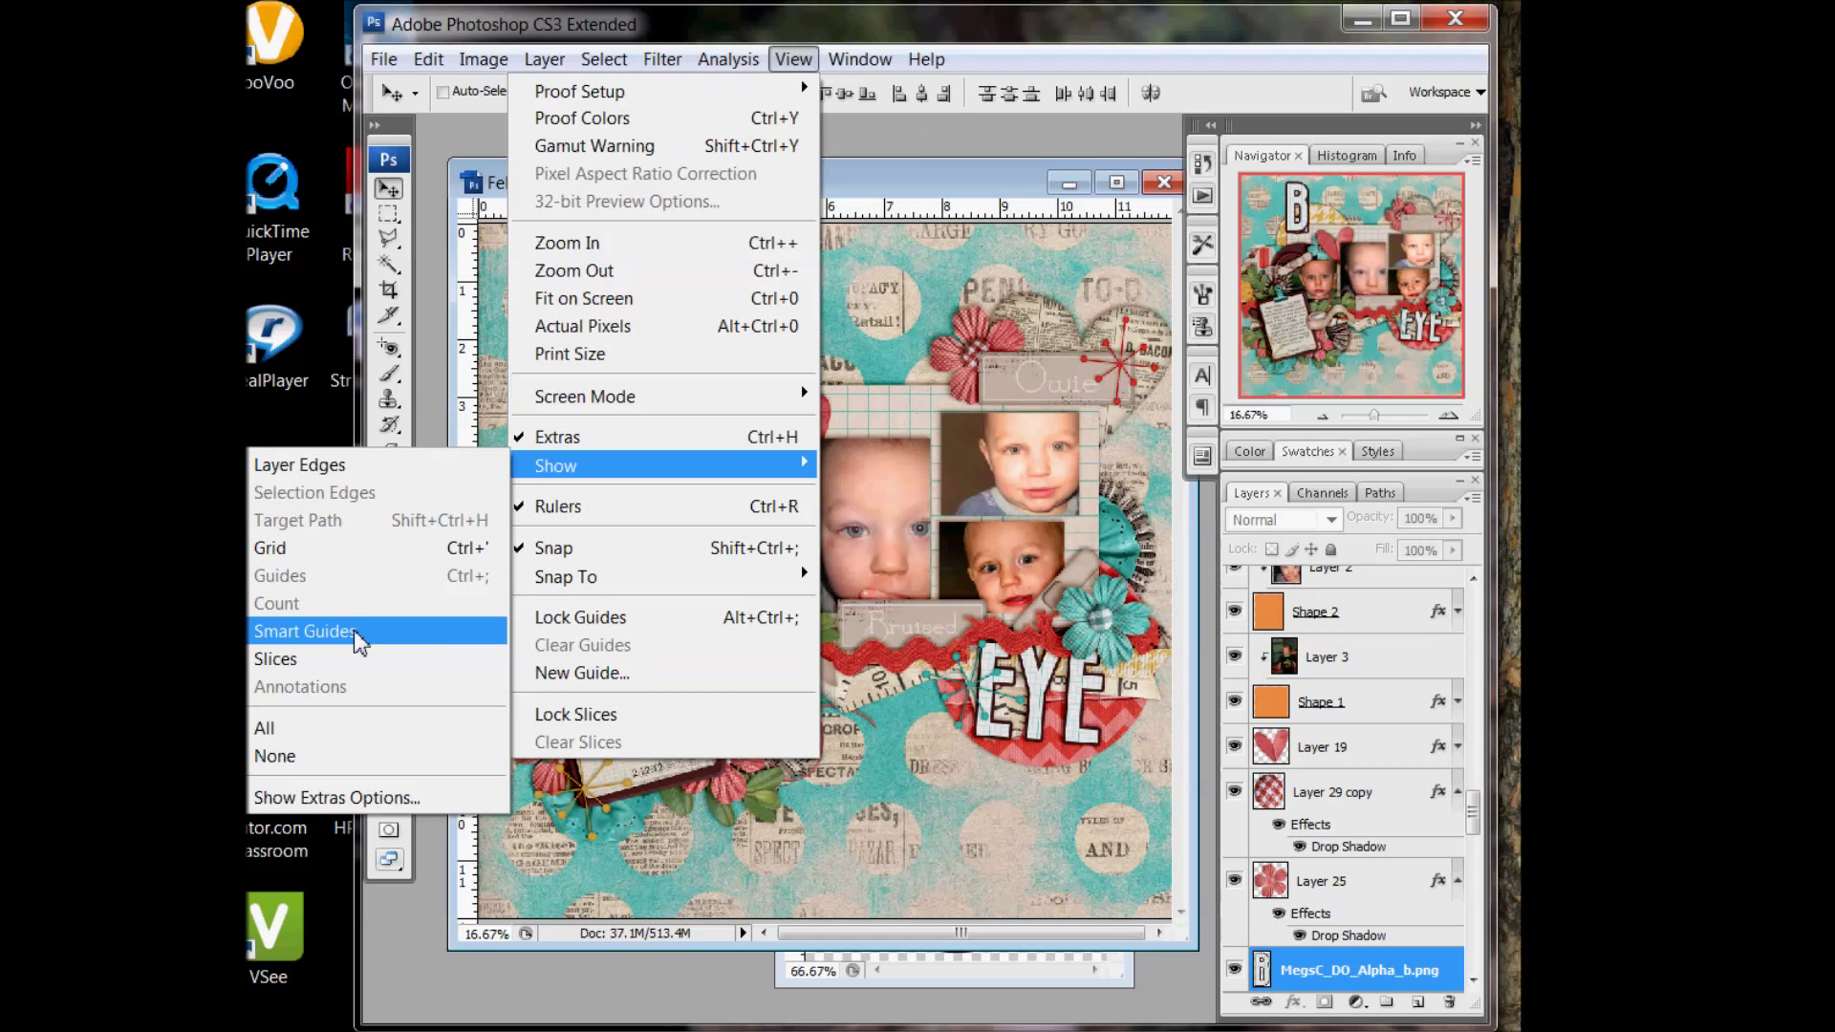
mouse_move(945, 179)
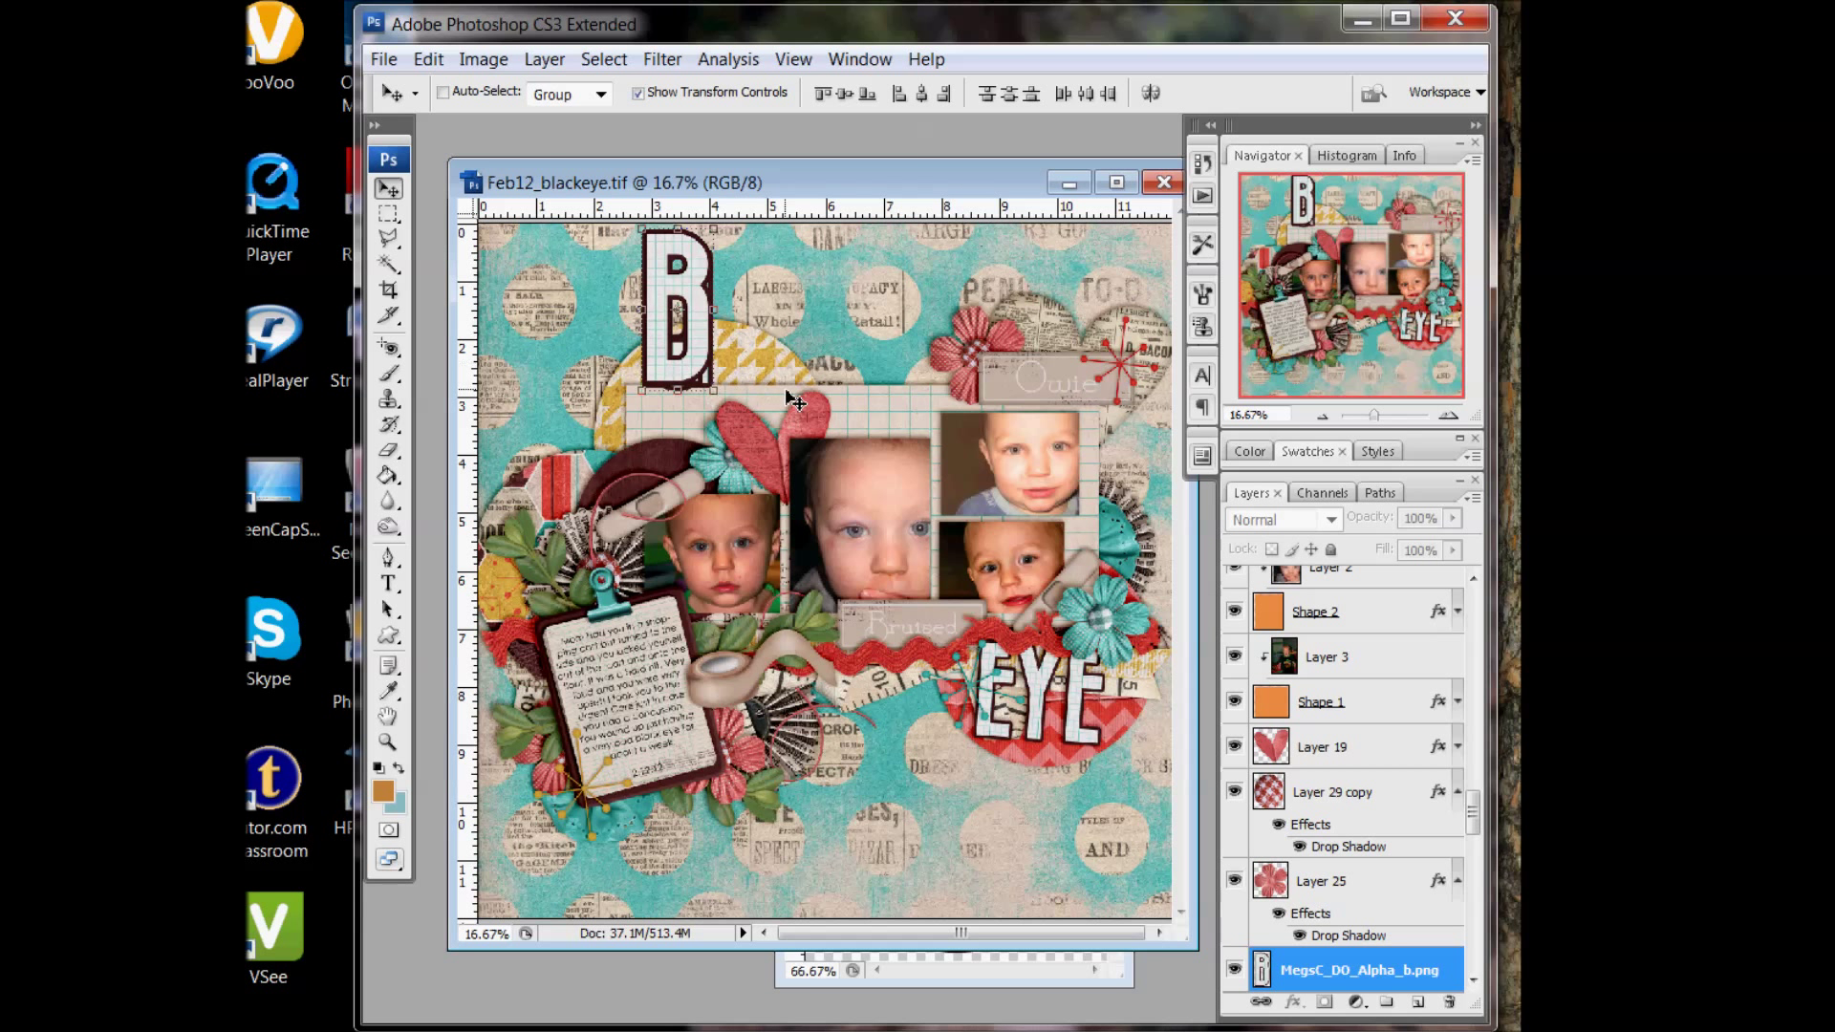
mouse_move(1391, 905)
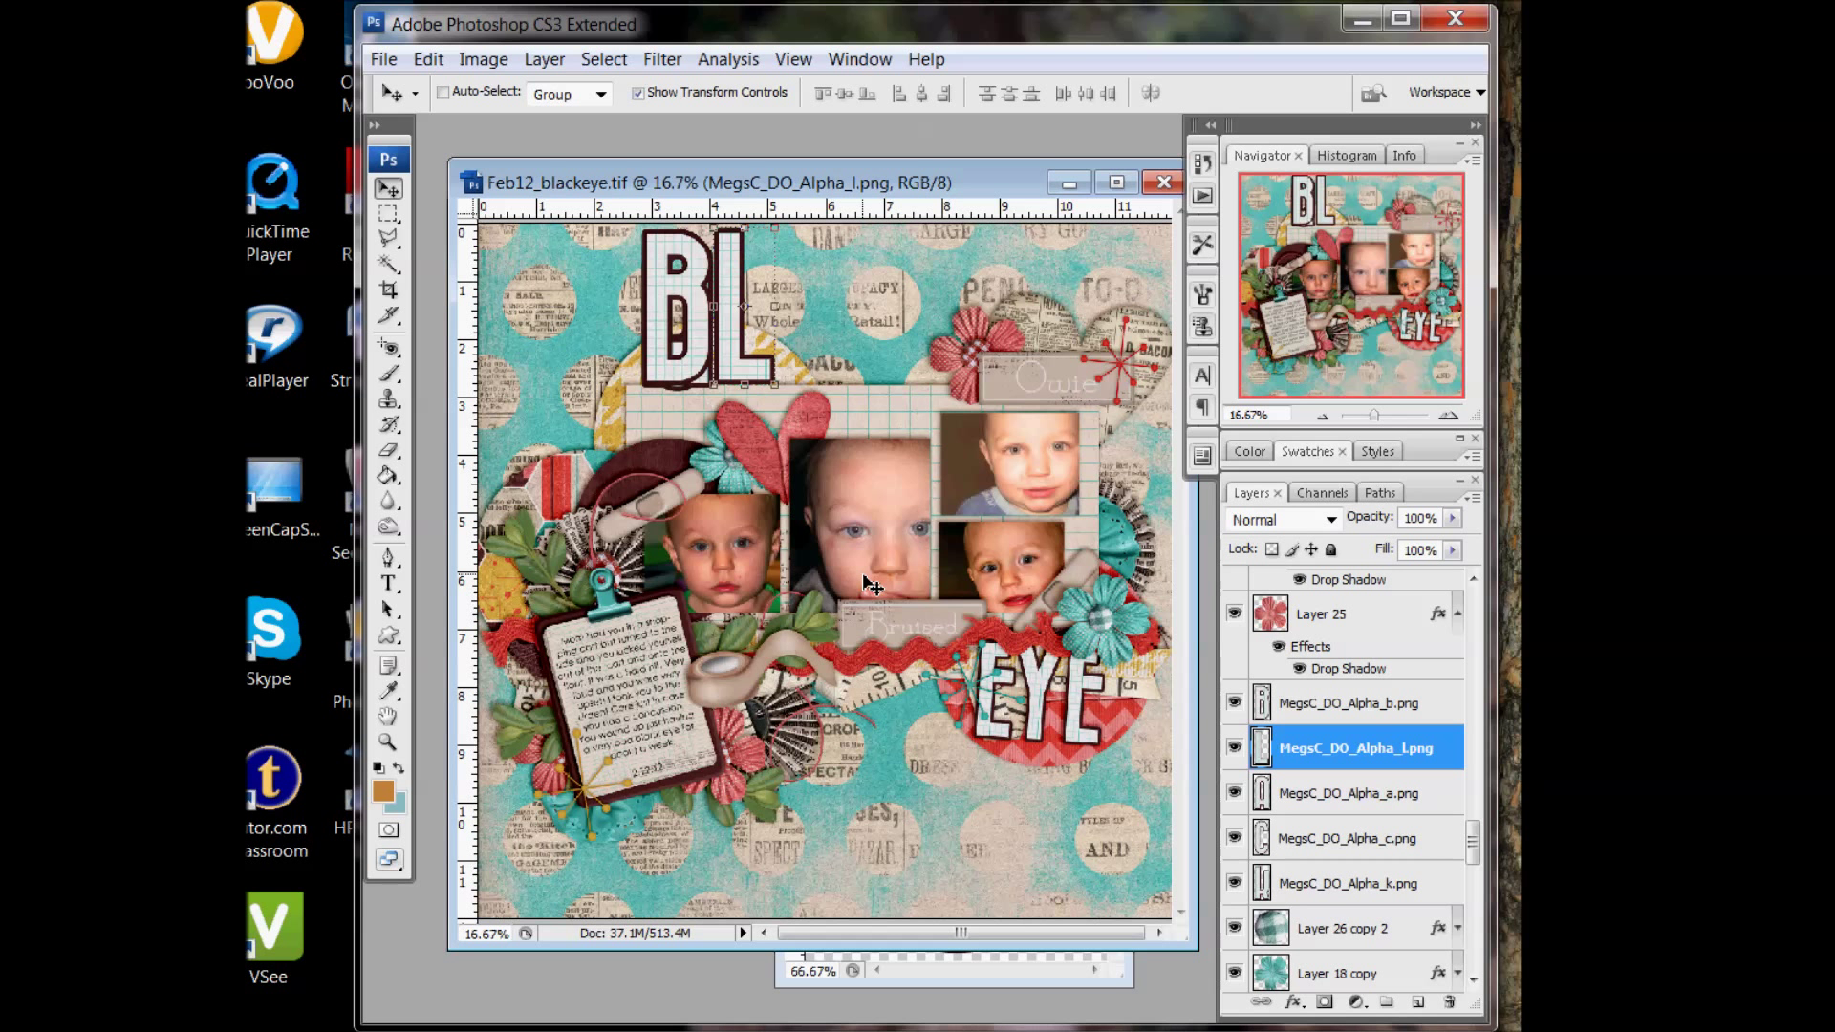
Select the A, C and K letter layers and snap each beside the previous letter
left_click(1355, 792)
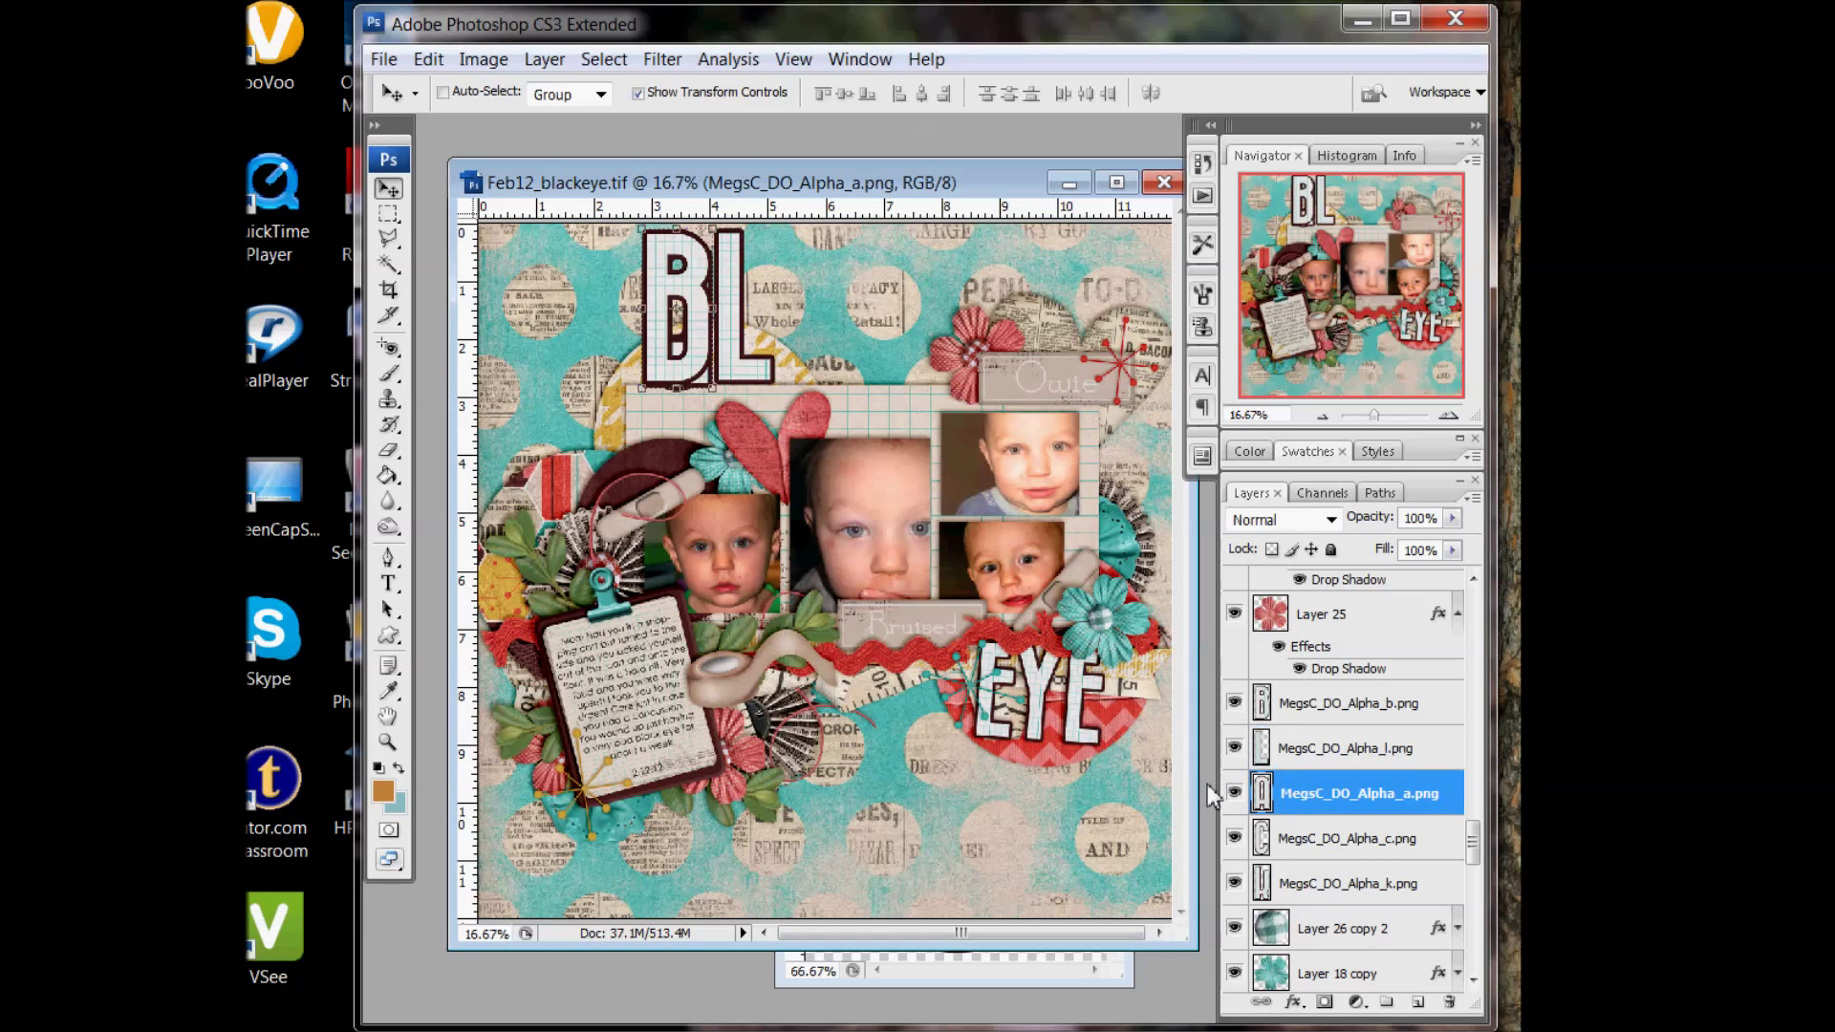
type("A")
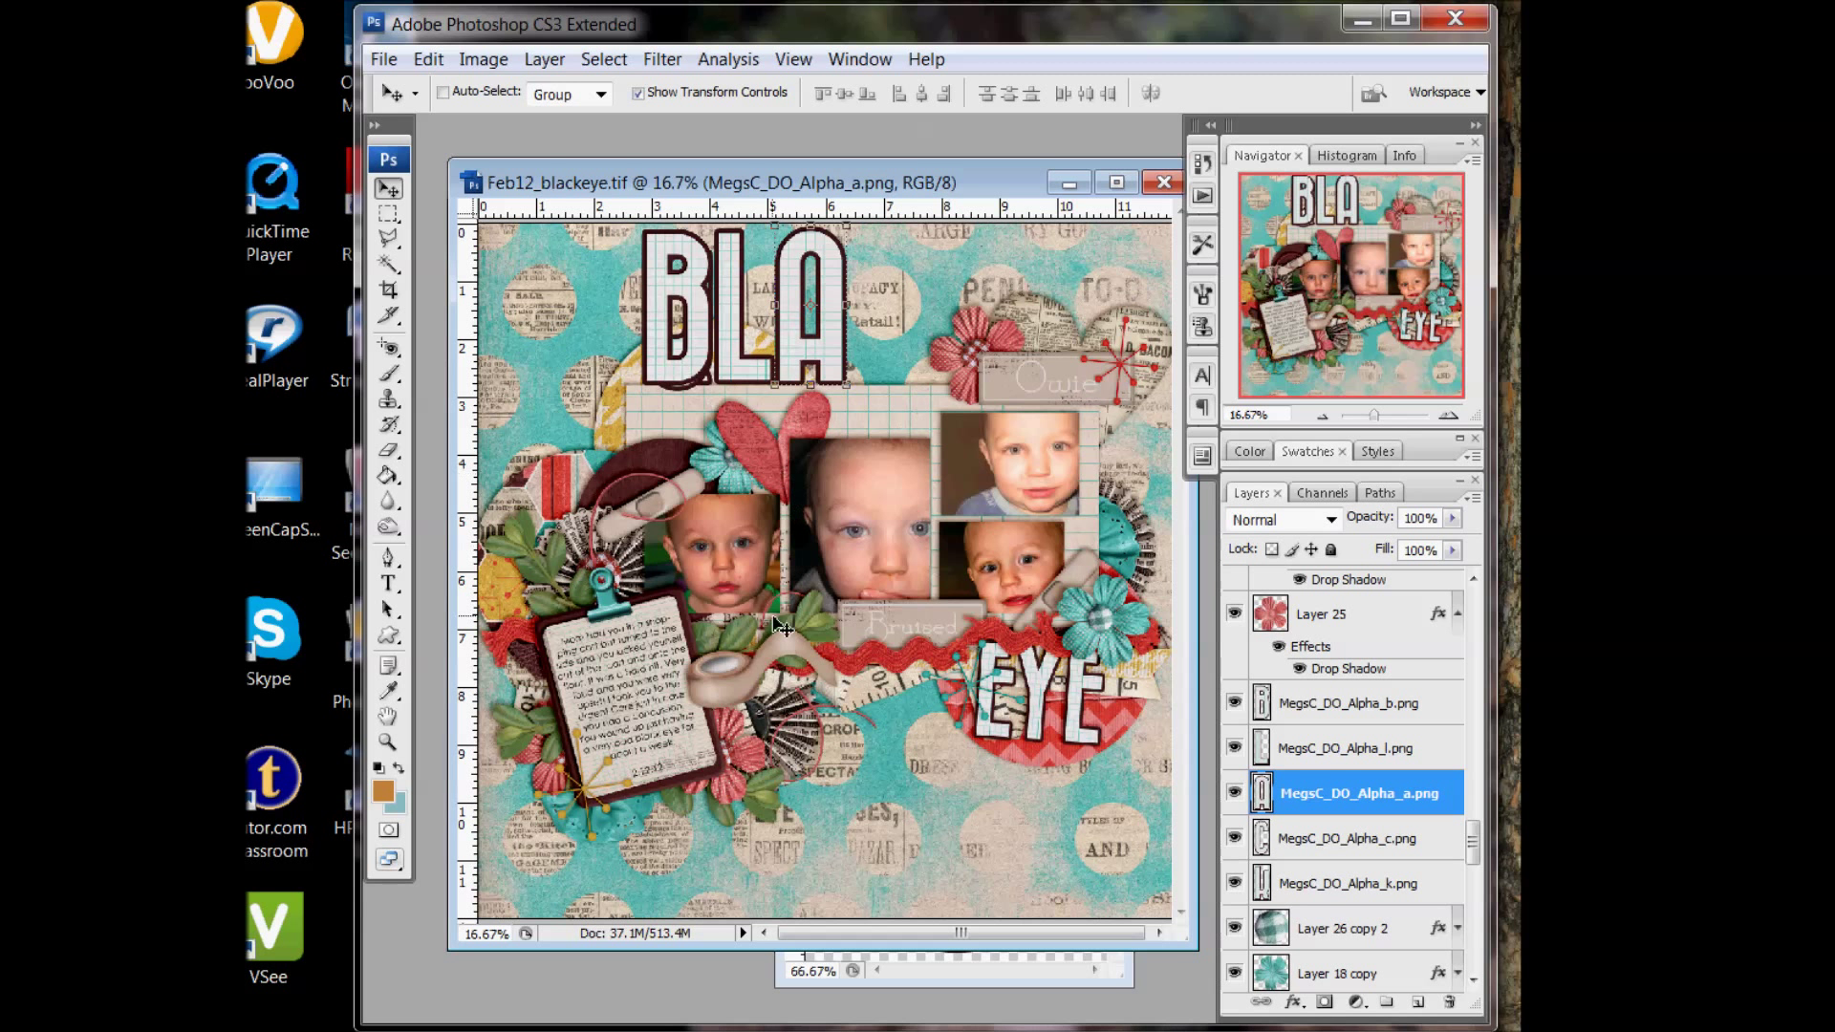
left_click(1357, 838)
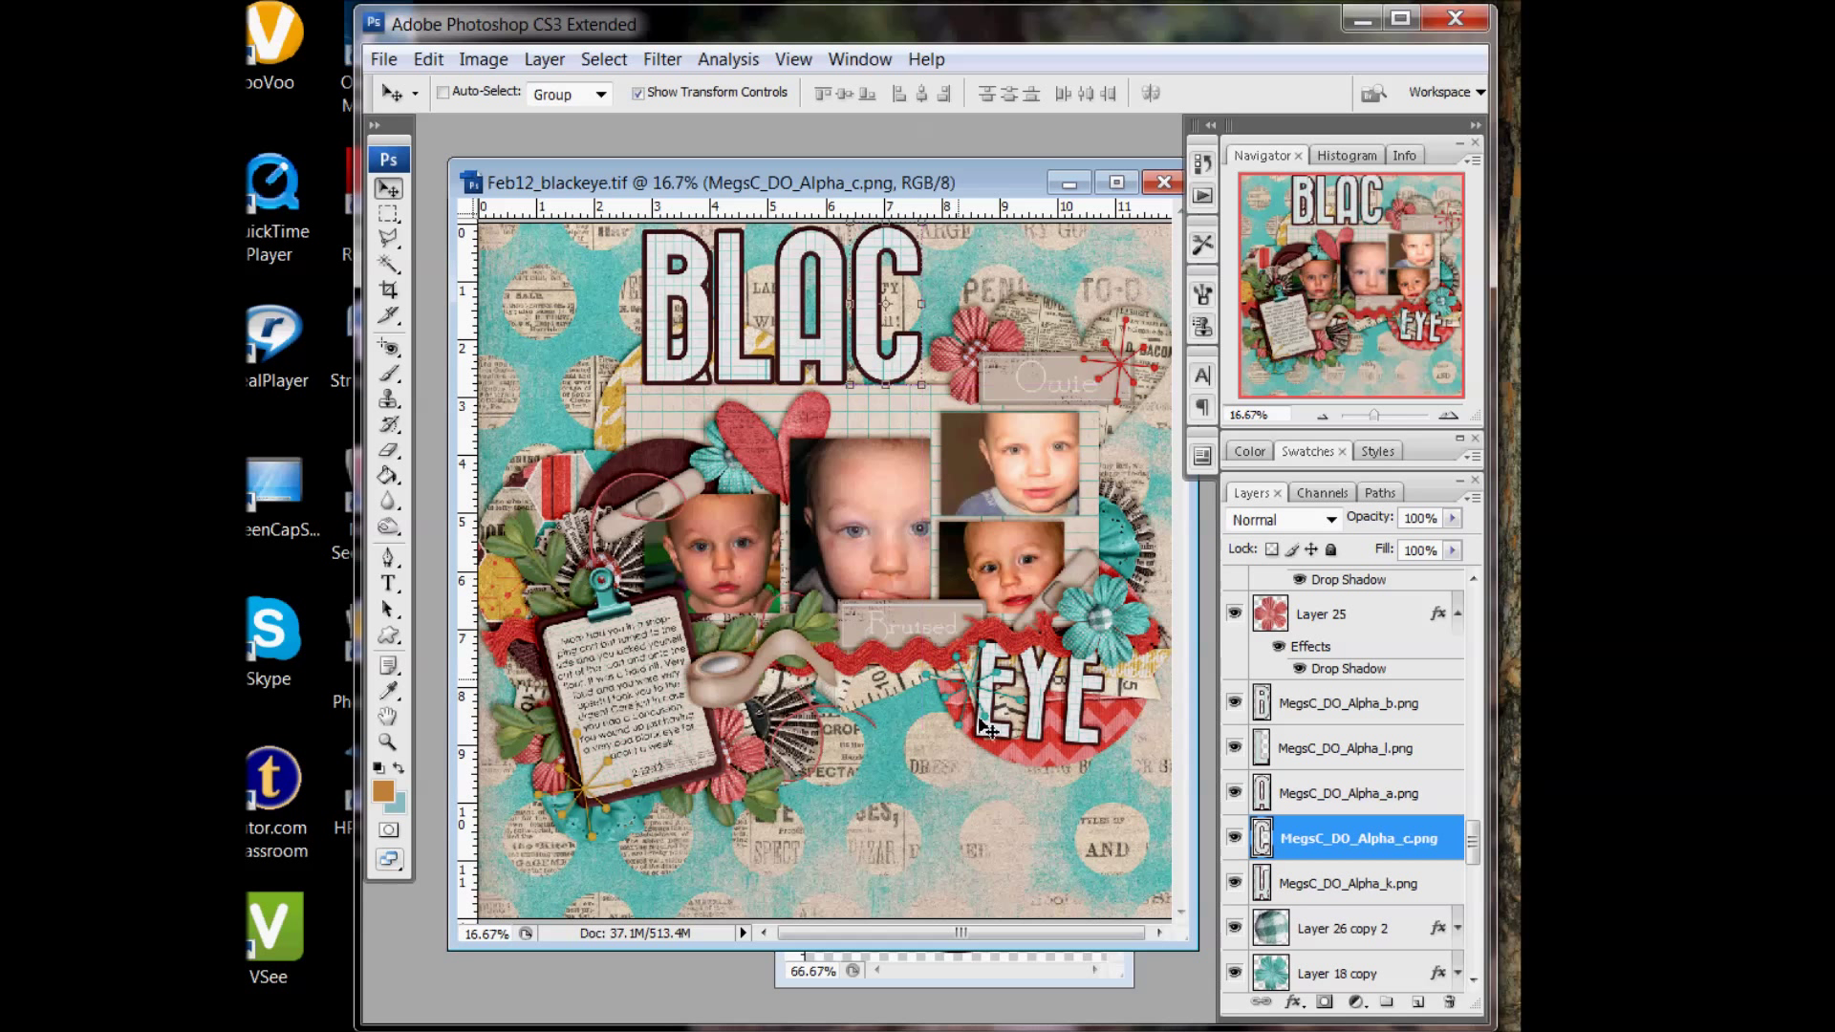
mouse_move(934, 620)
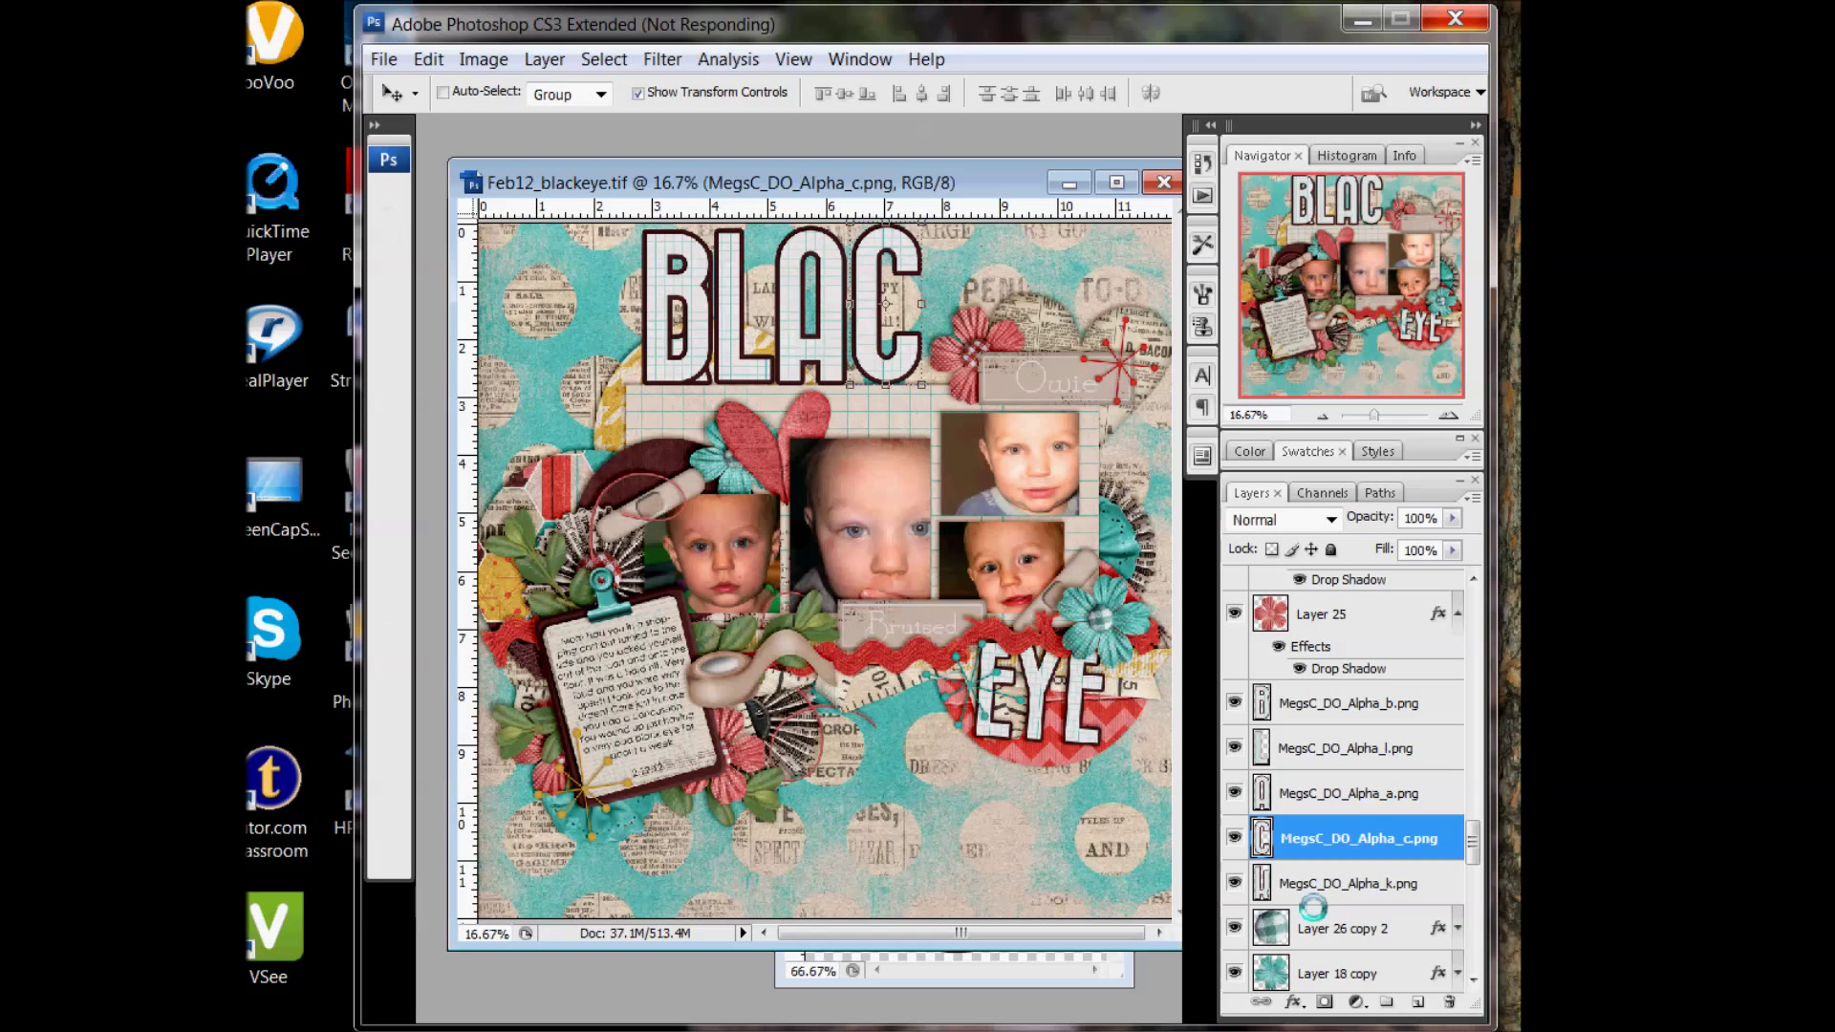
left_click(1357, 883)
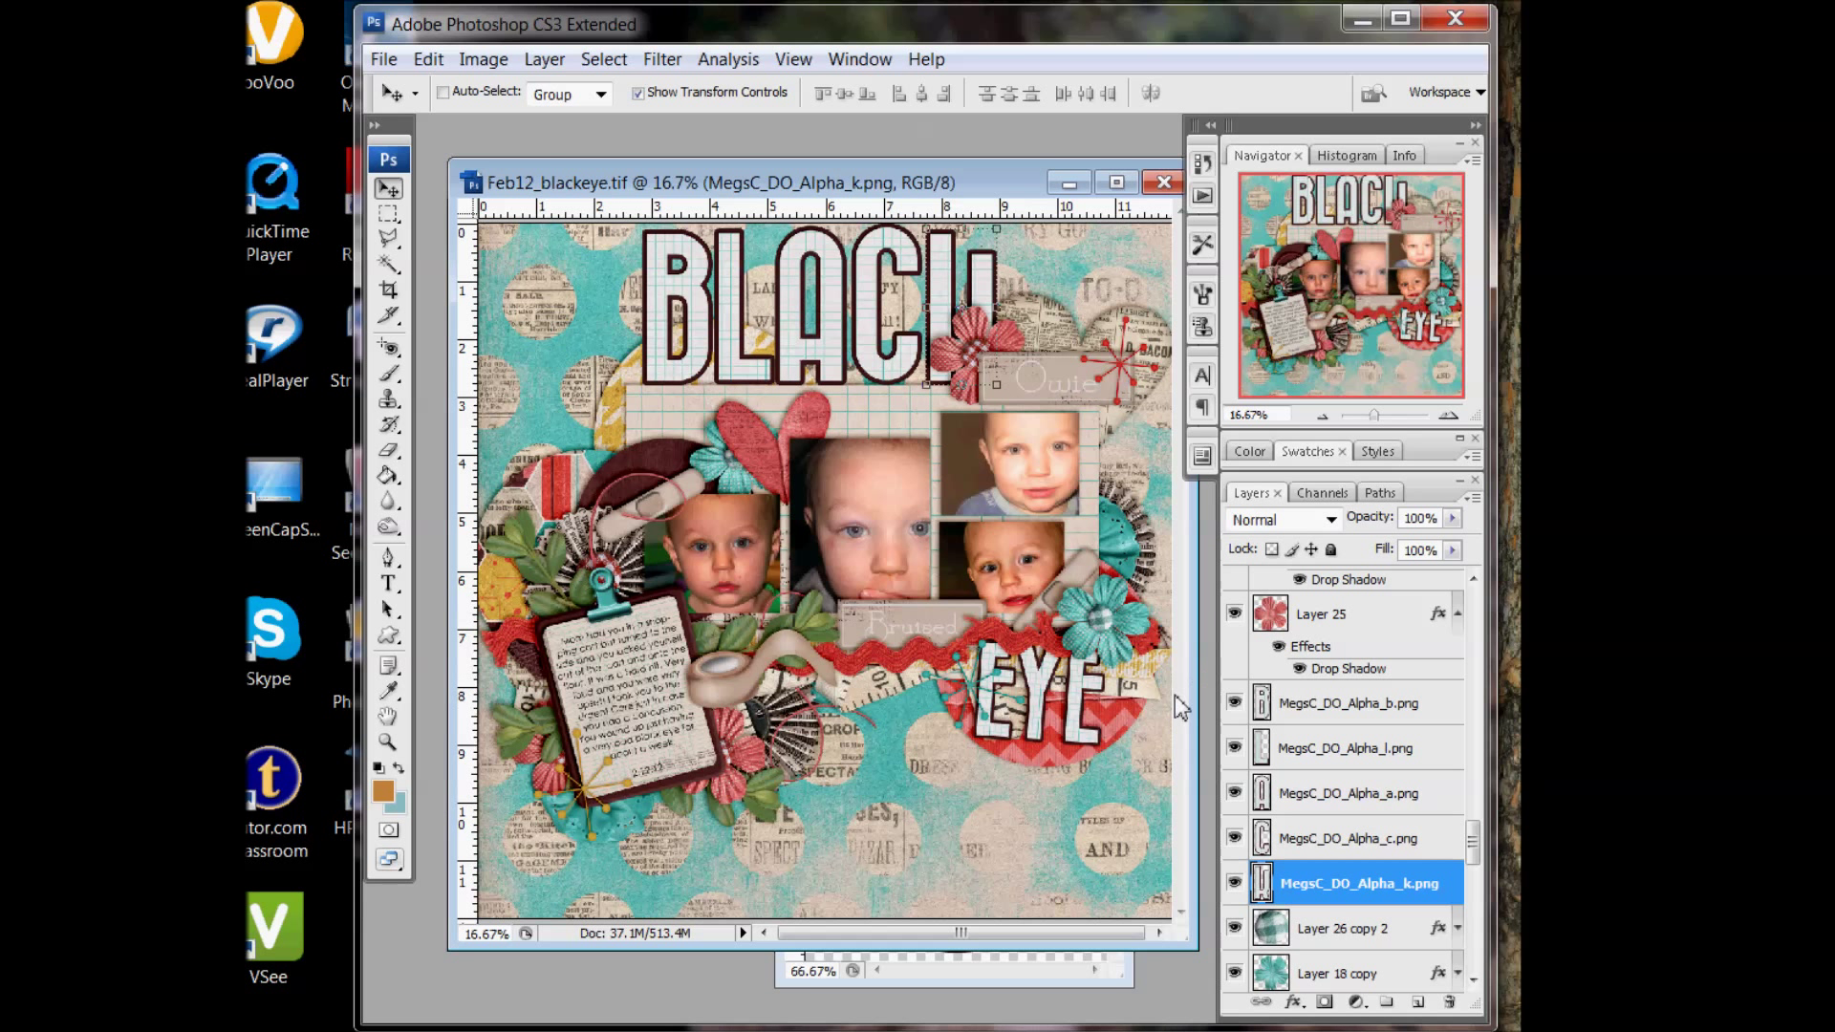
mouse_move(895, 242)
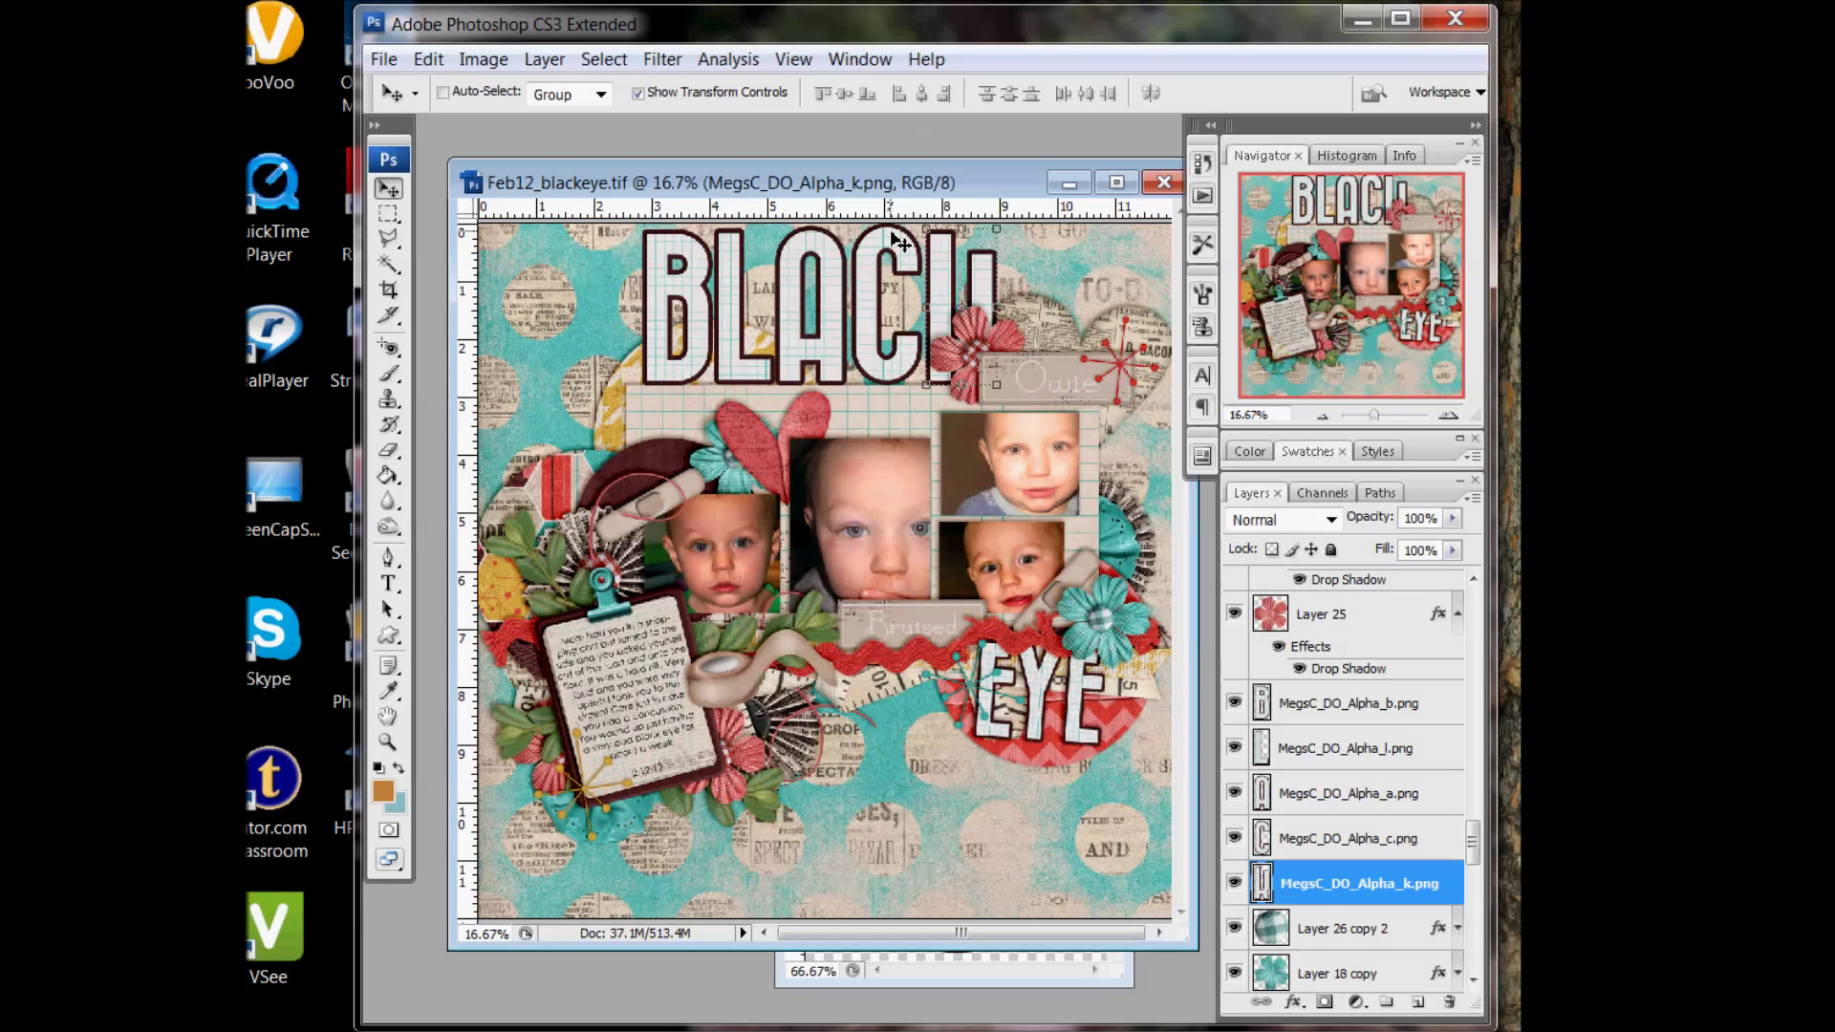
mouse_move(1388, 762)
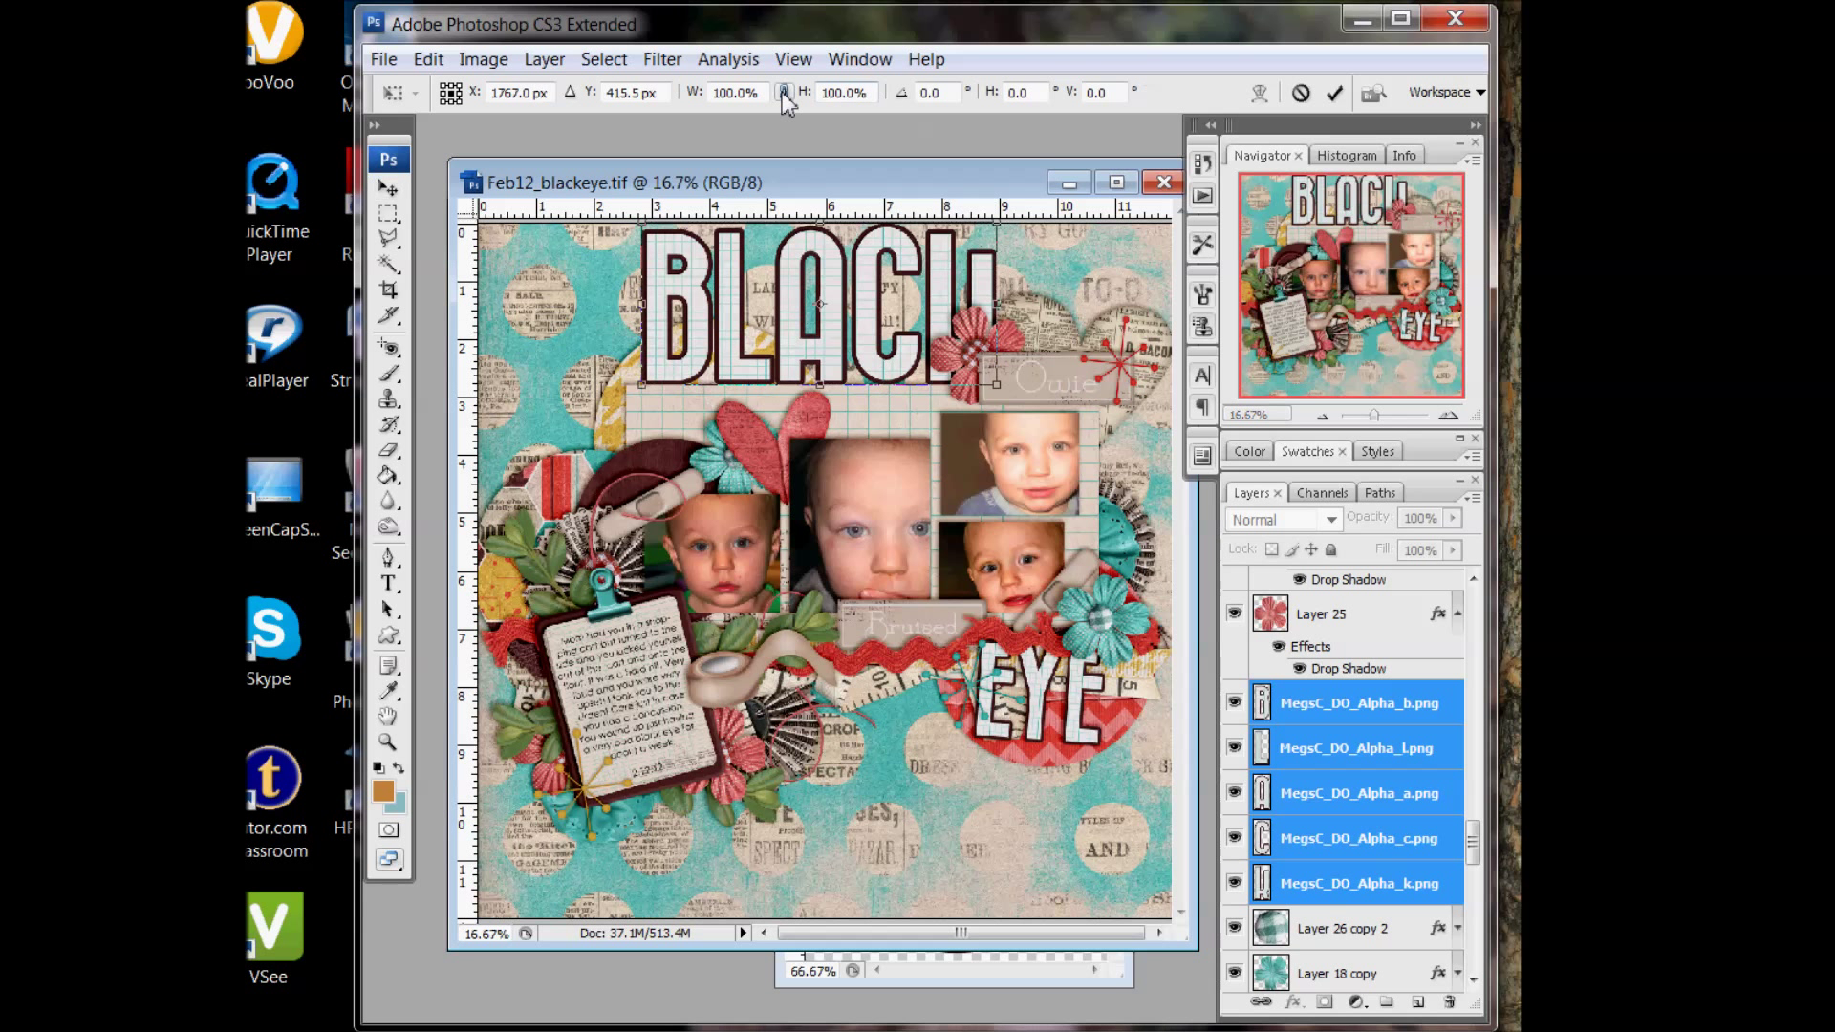
Scale the BLACK title to 62.2%, rotate it -5.8°, commit, then select Layer 26 copy 2
left_click_drag(990, 390, 907, 297)
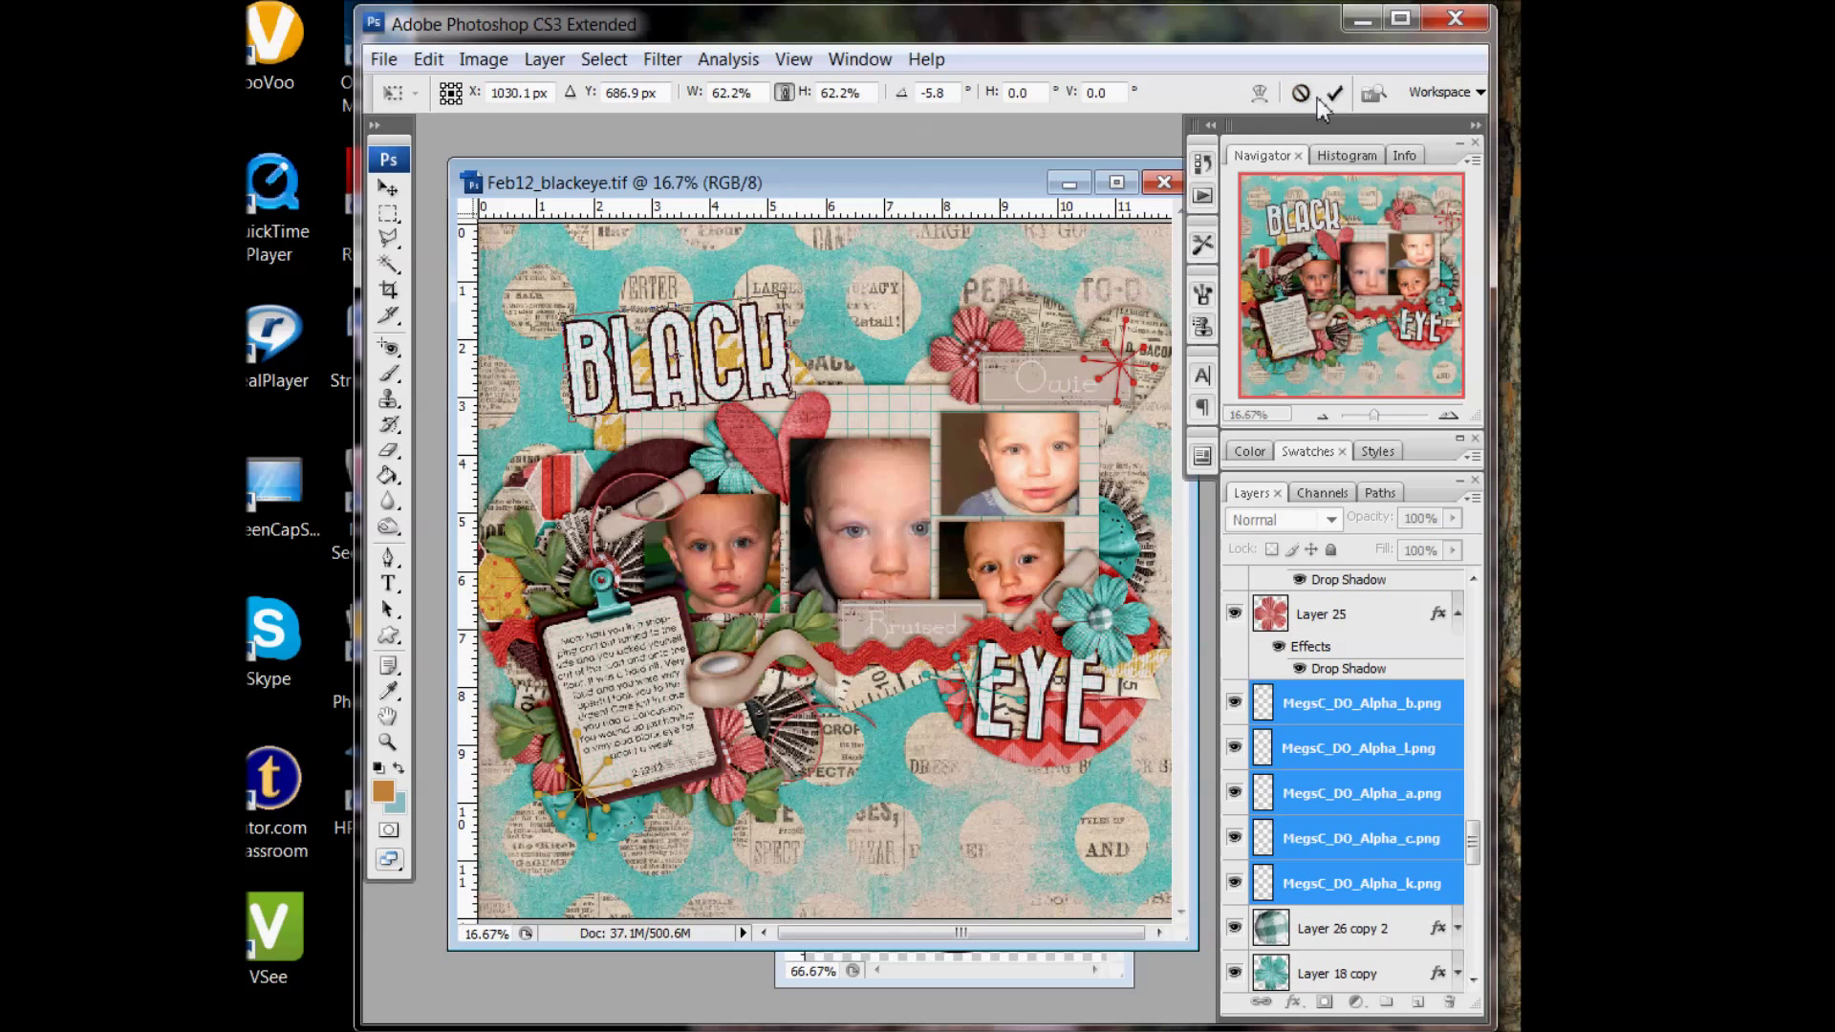
left_click(1346, 927)
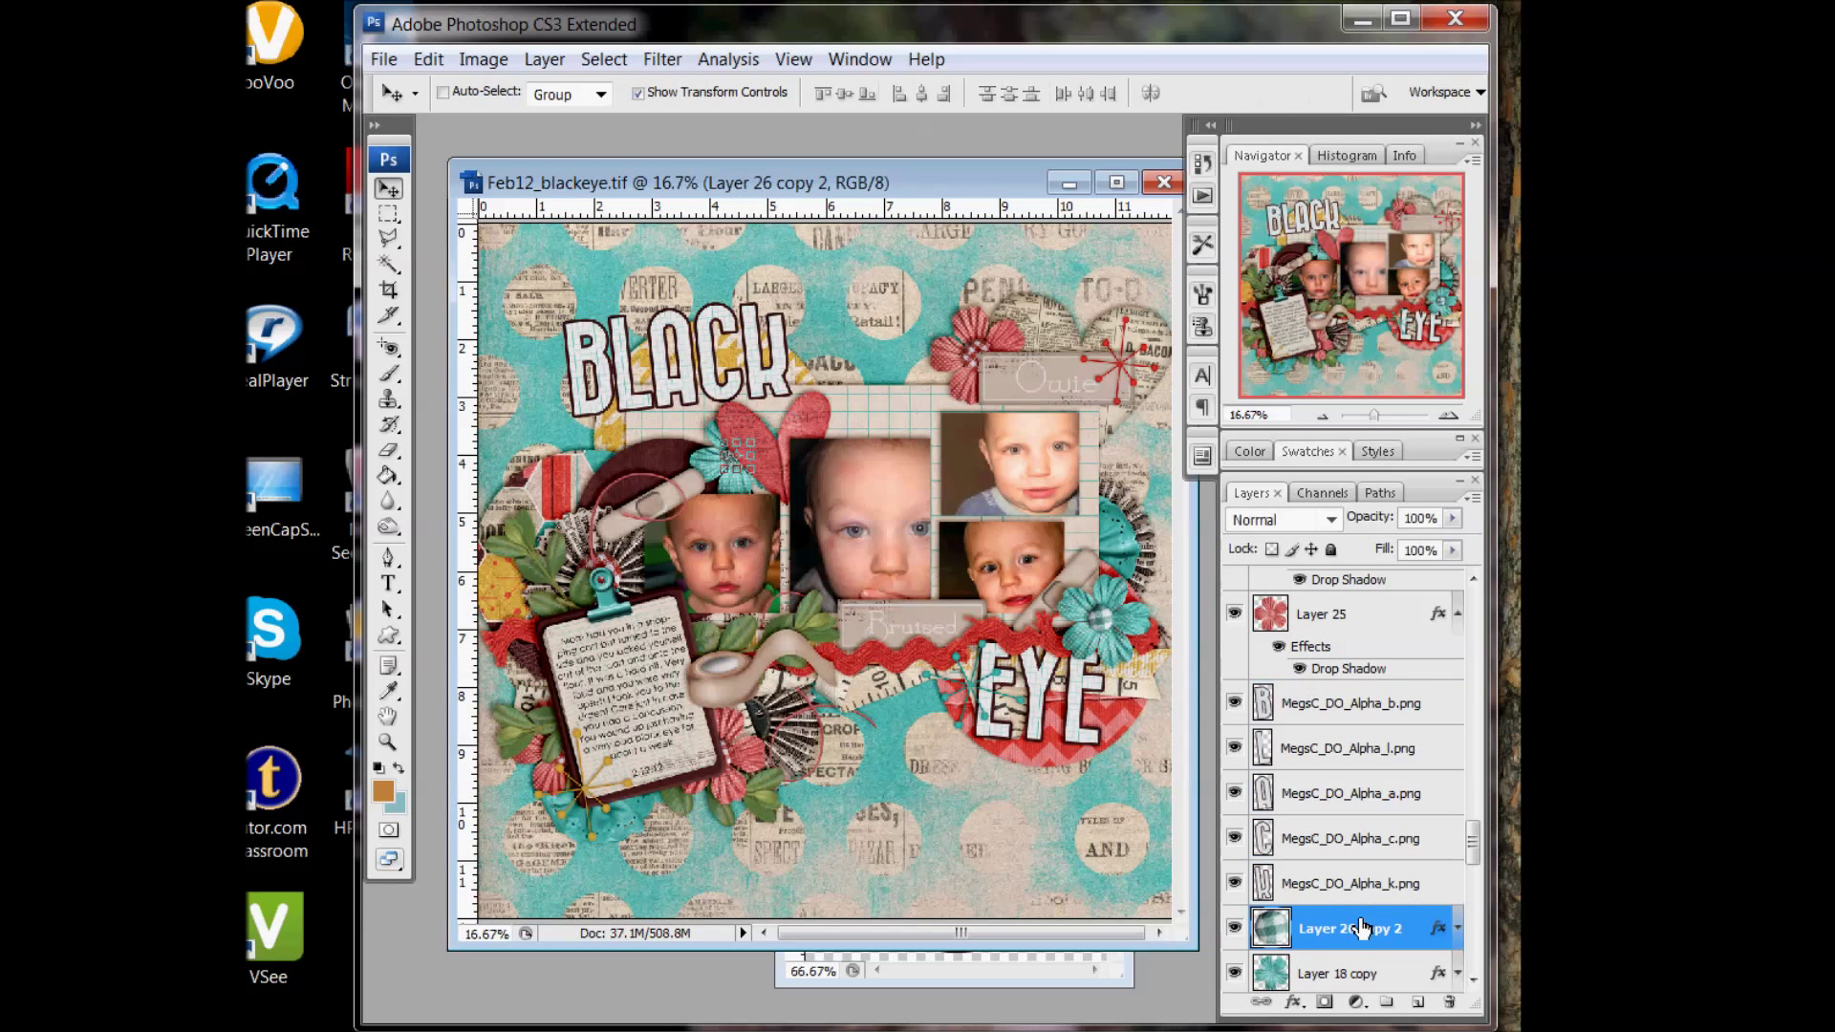
left_click(1357, 702)
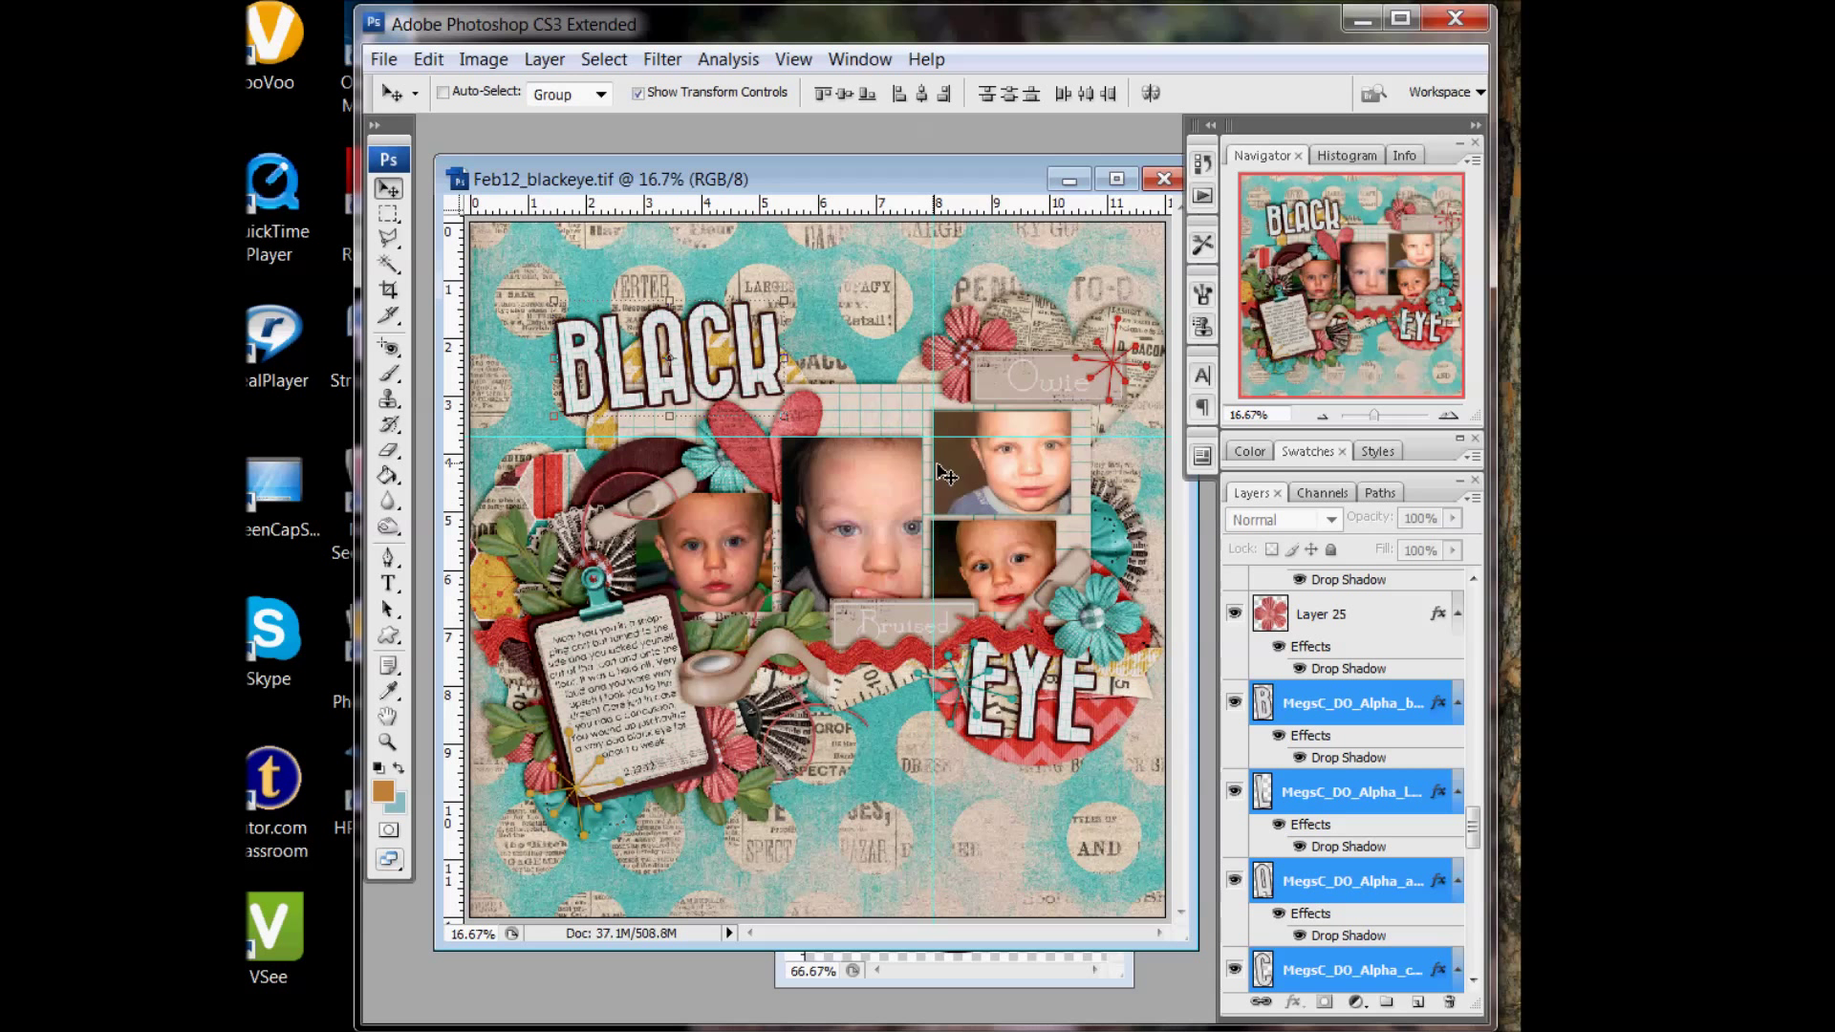
mouse_move(953, 552)
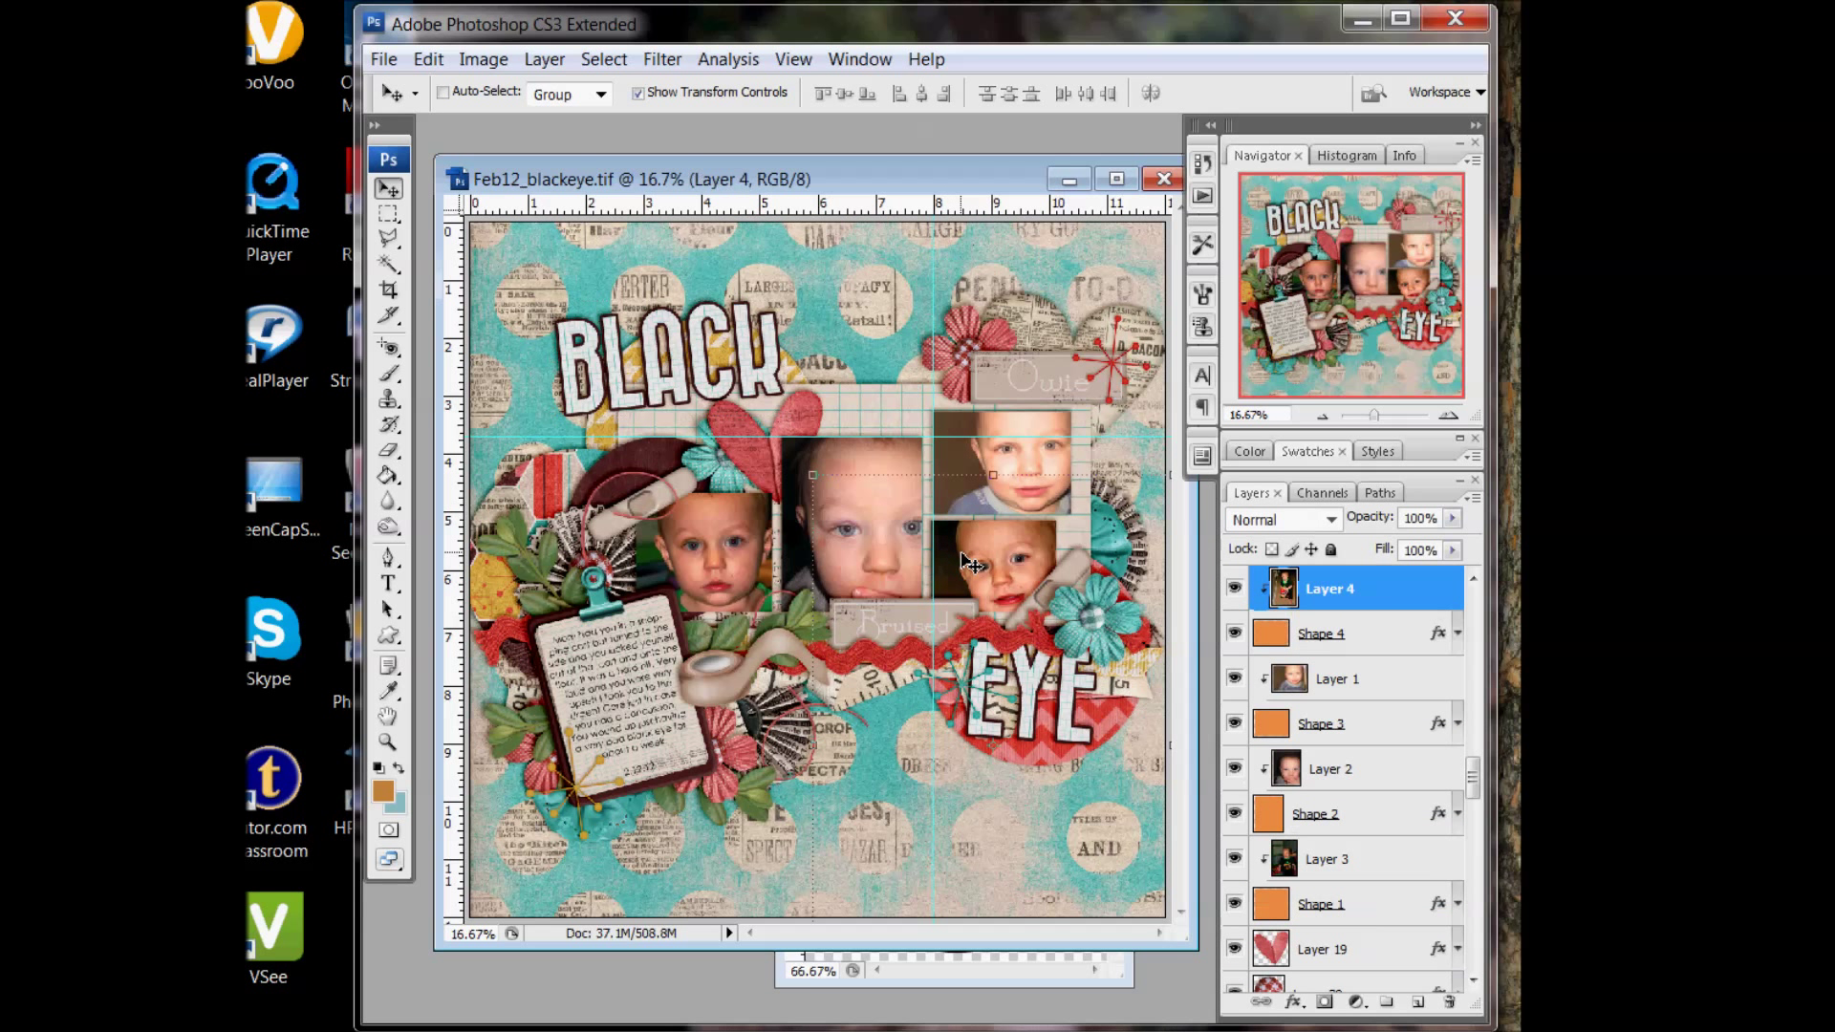
Select a photo layer to align against the ruler guides
left_click(1323, 633)
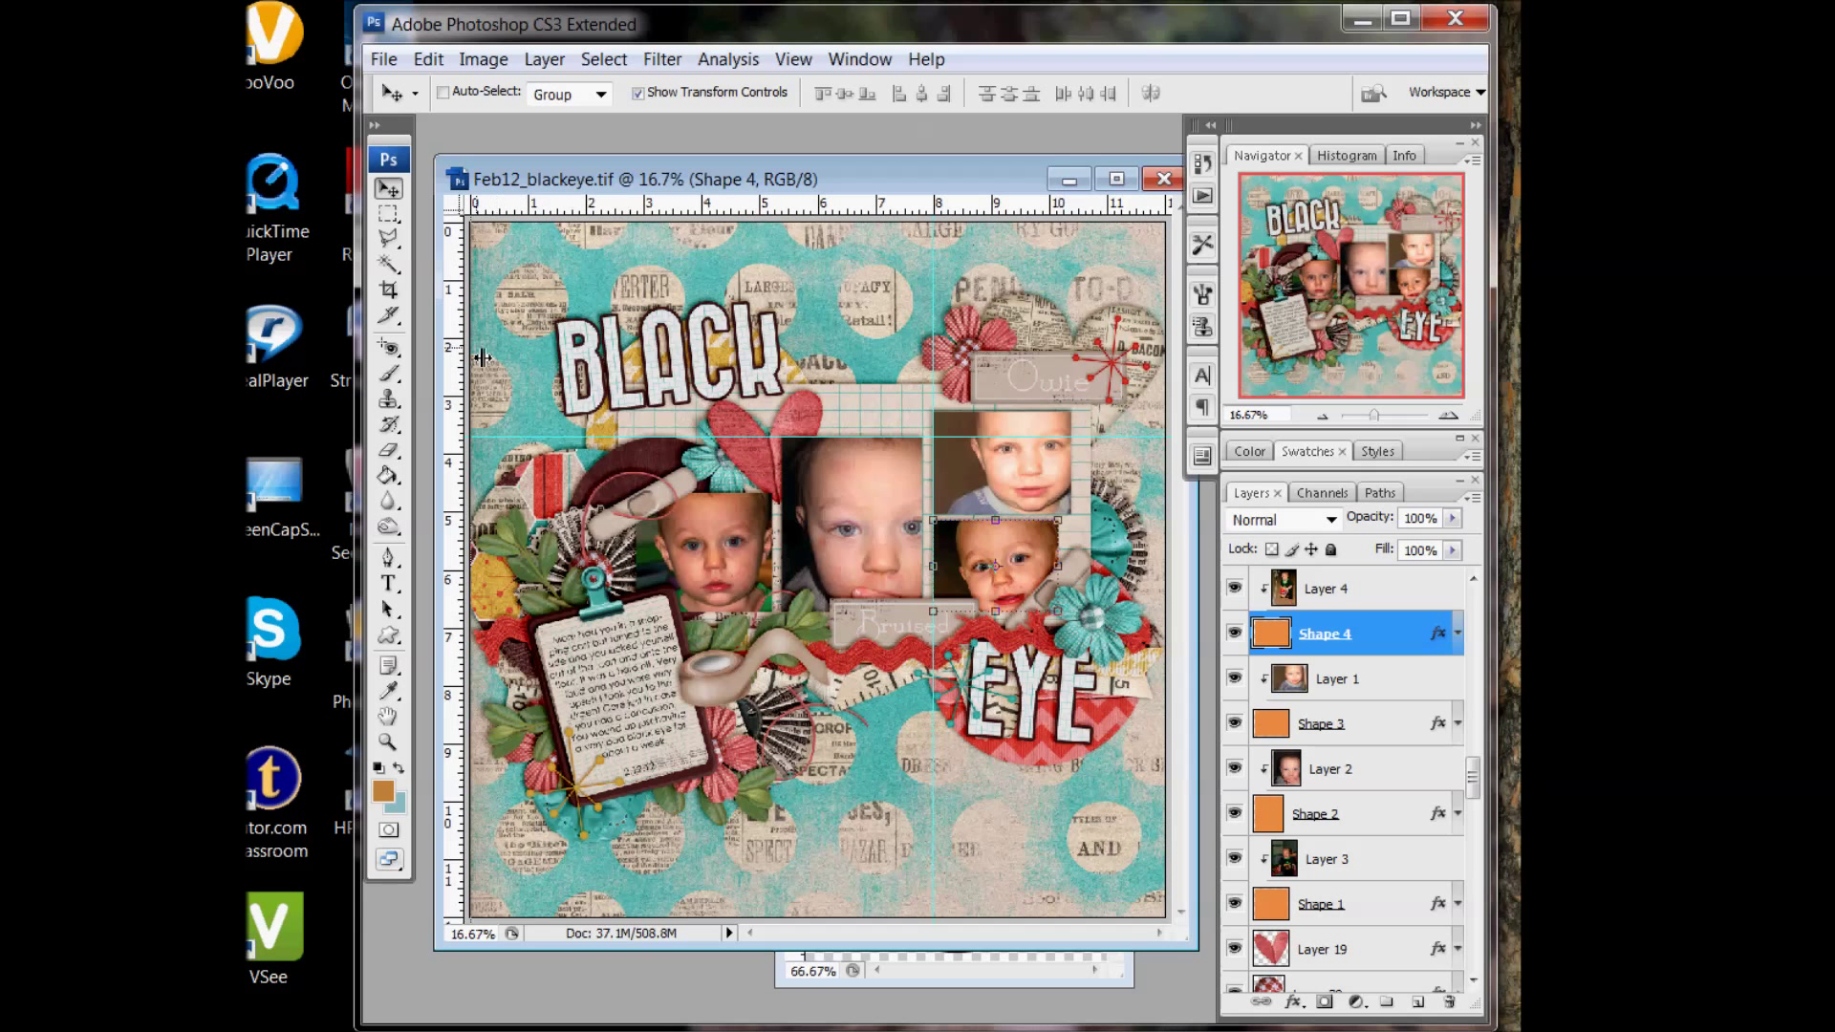
mouse_move(696, 376)
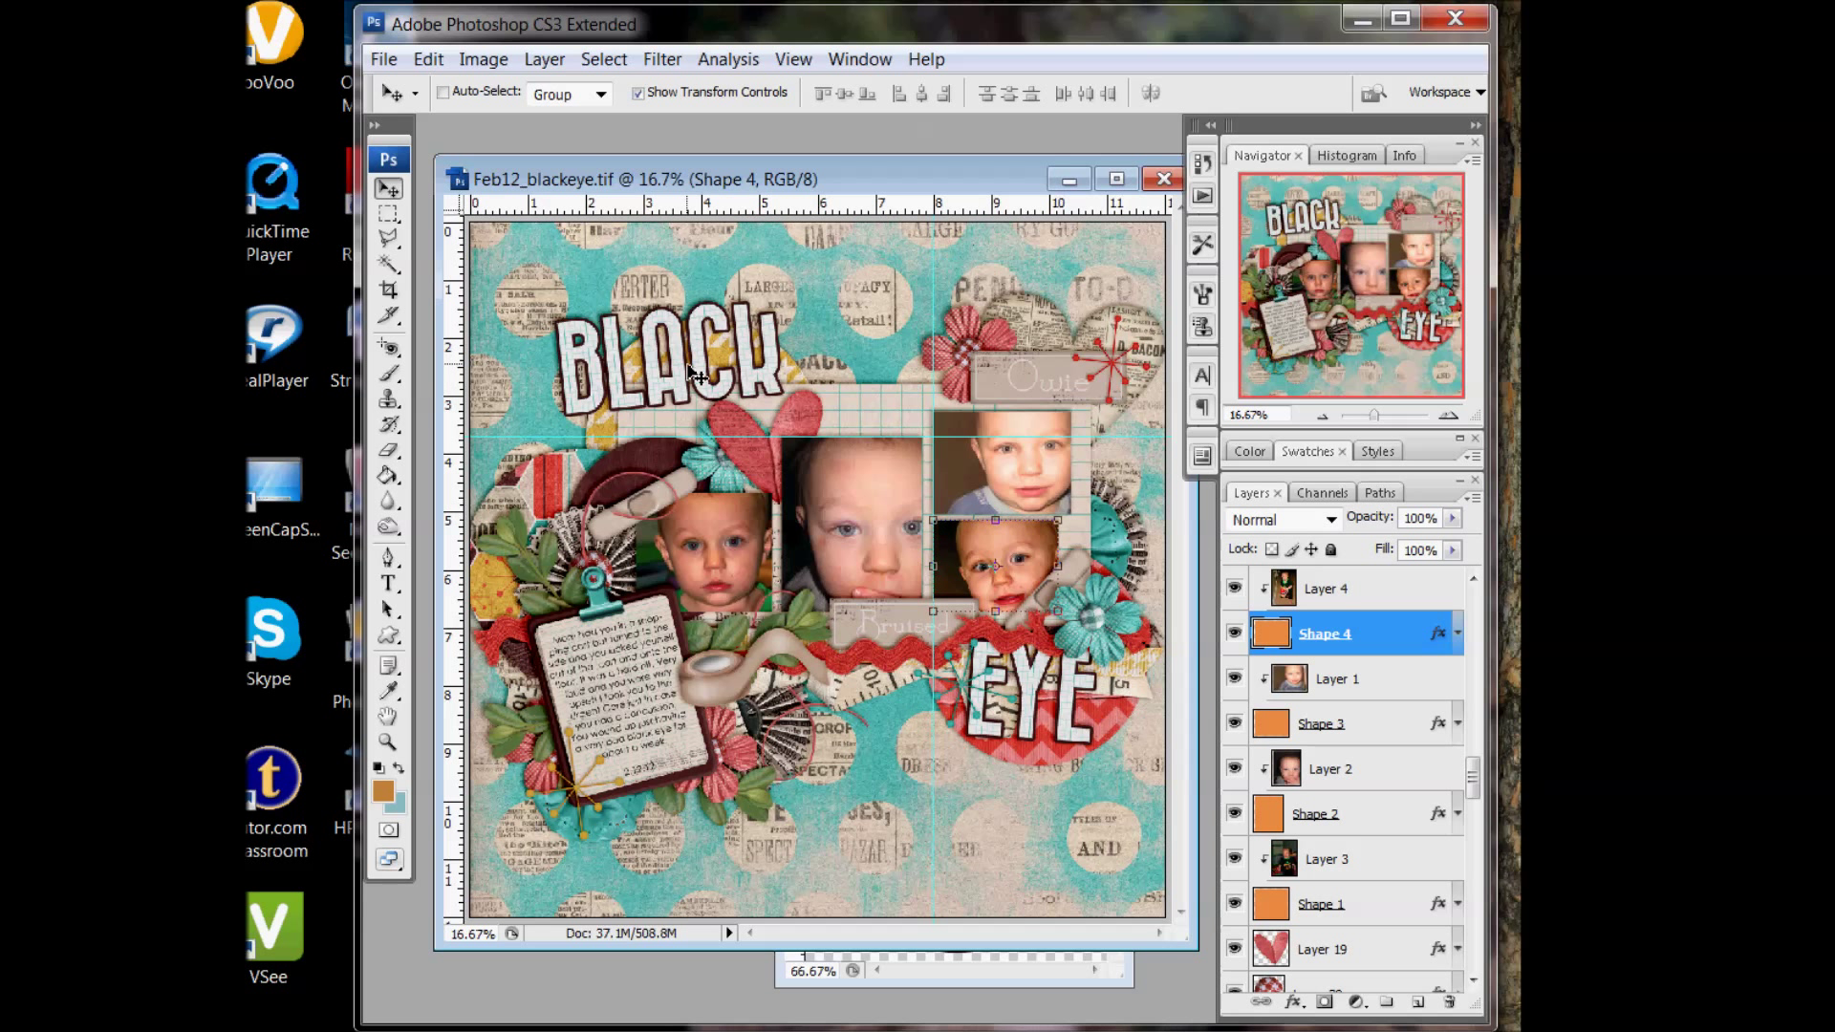
mouse_move(703, 376)
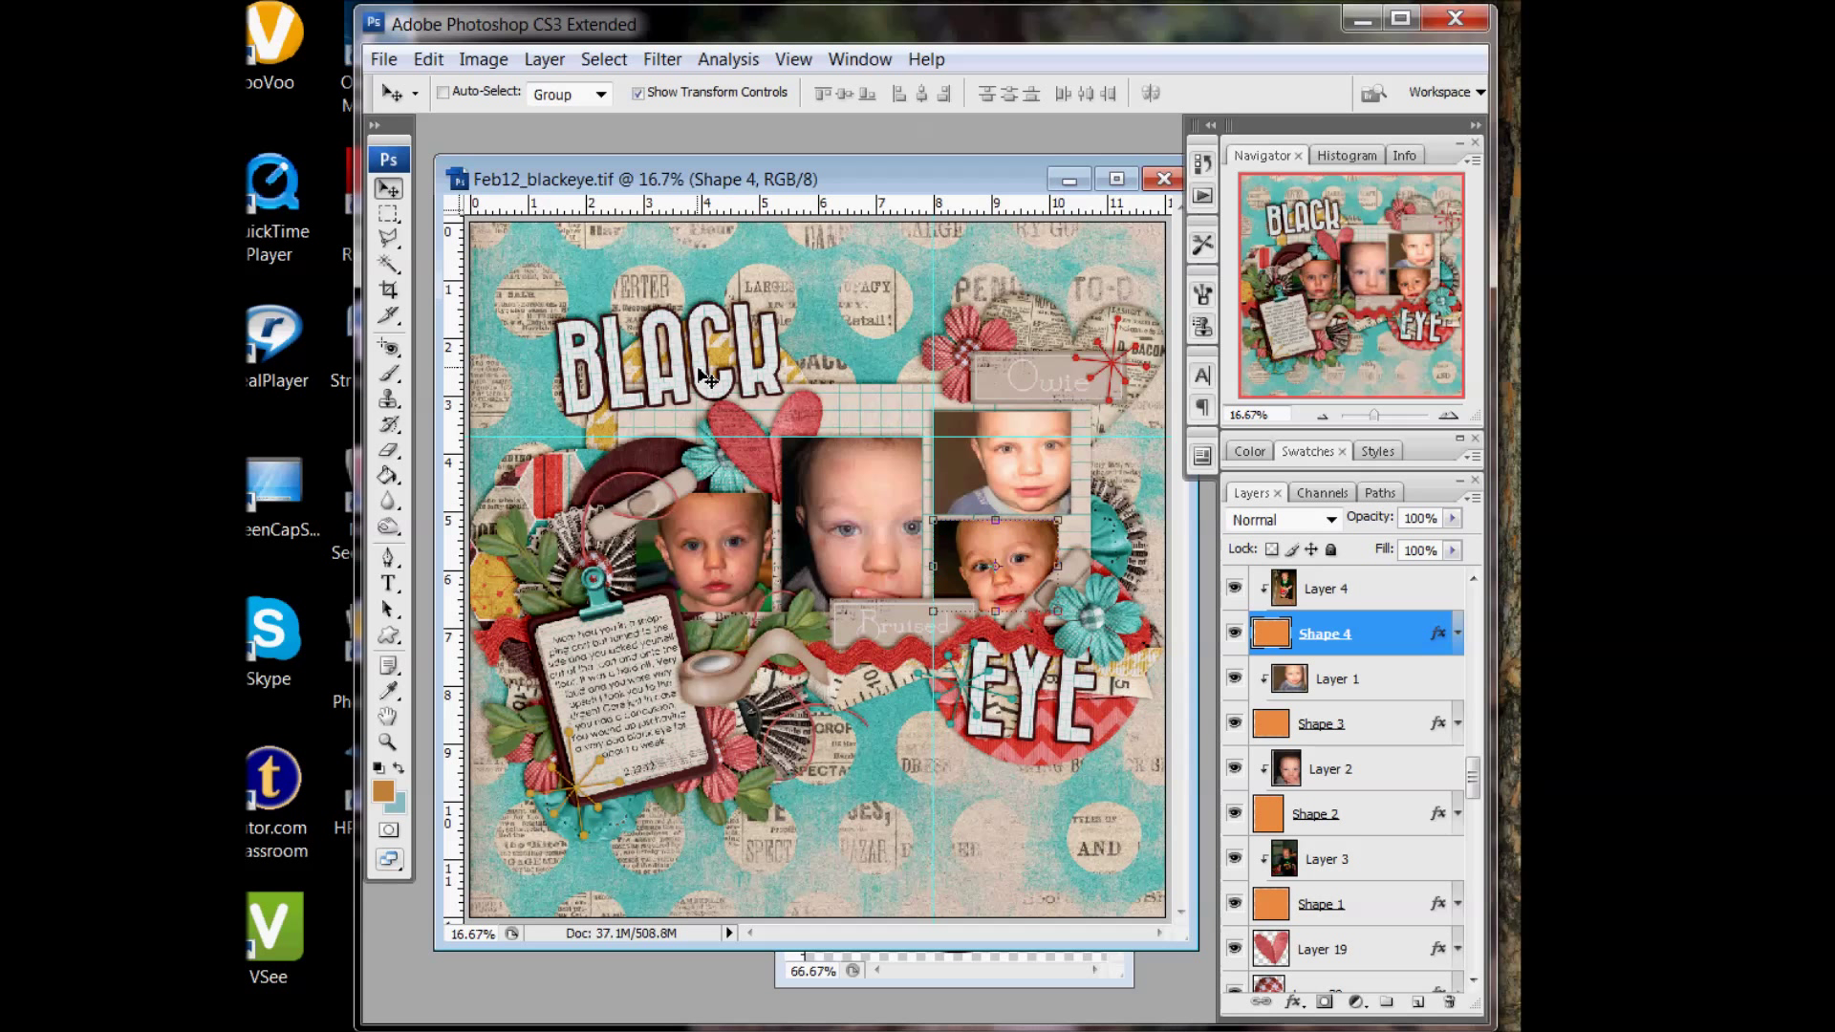
Create a vertical guide at position 6 inches via View > New Guide
left_click(794, 58)
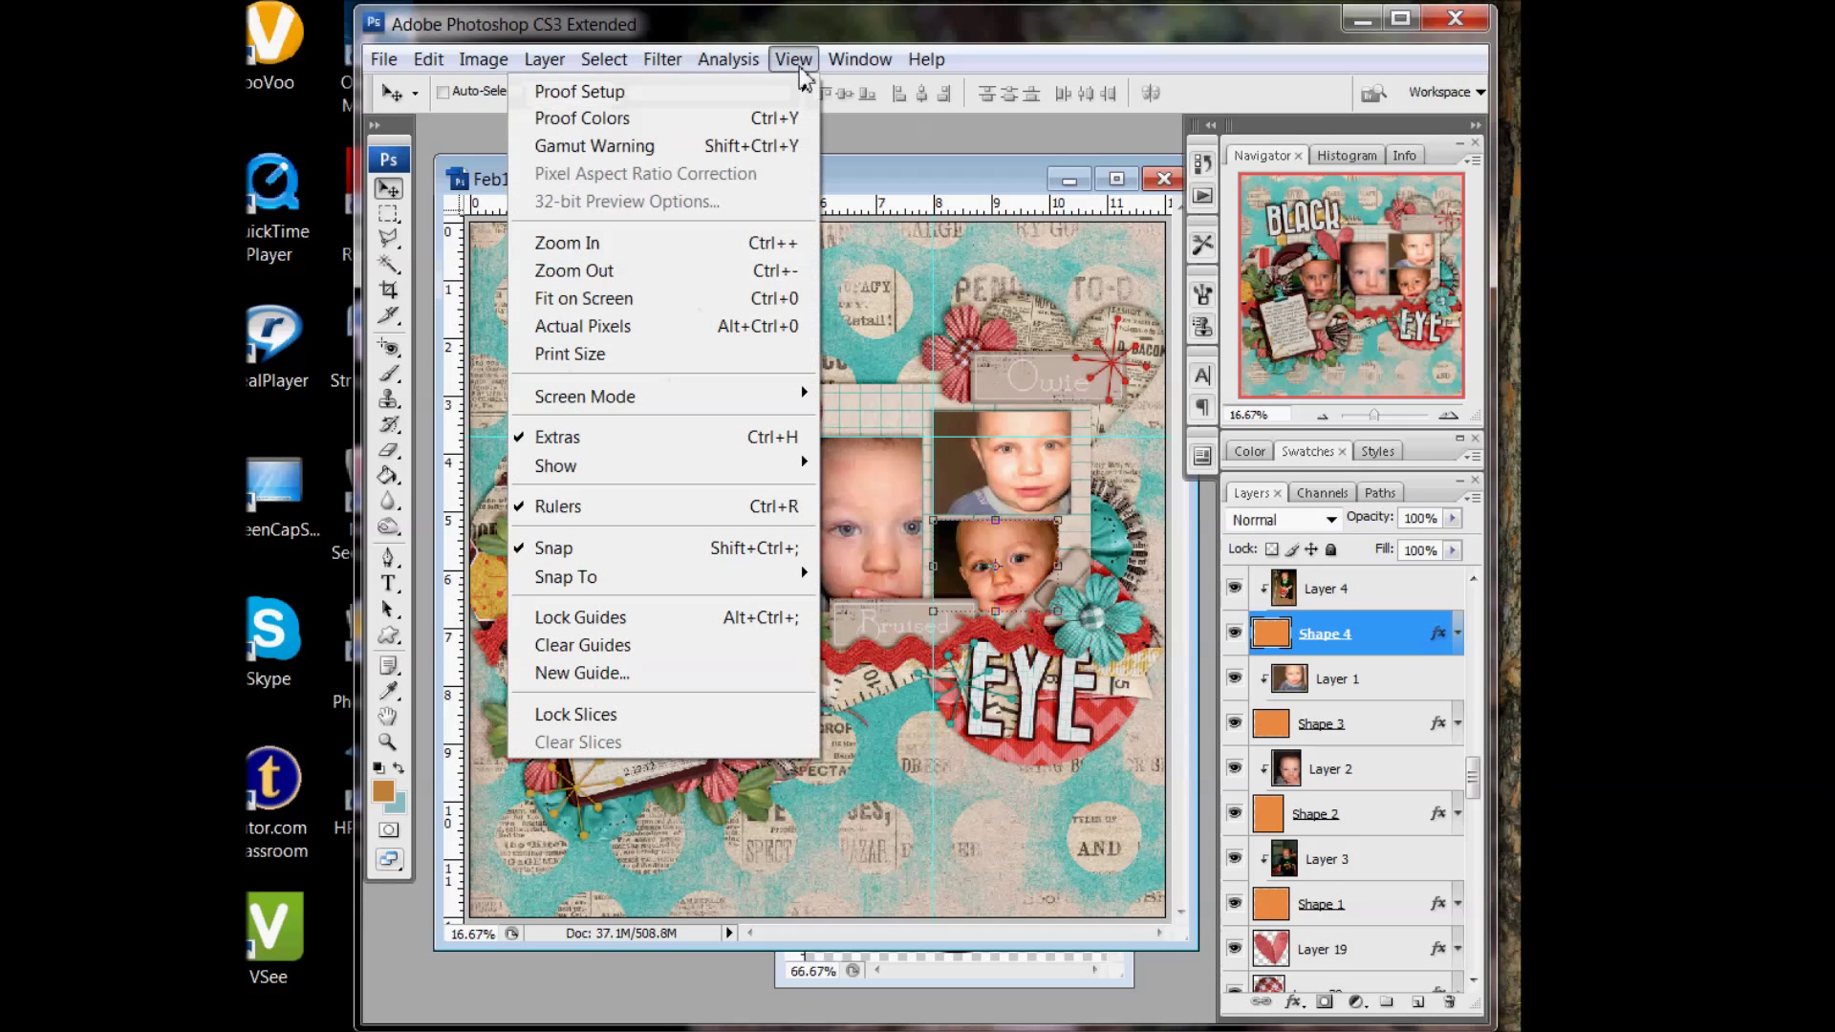
left_click(581, 672)
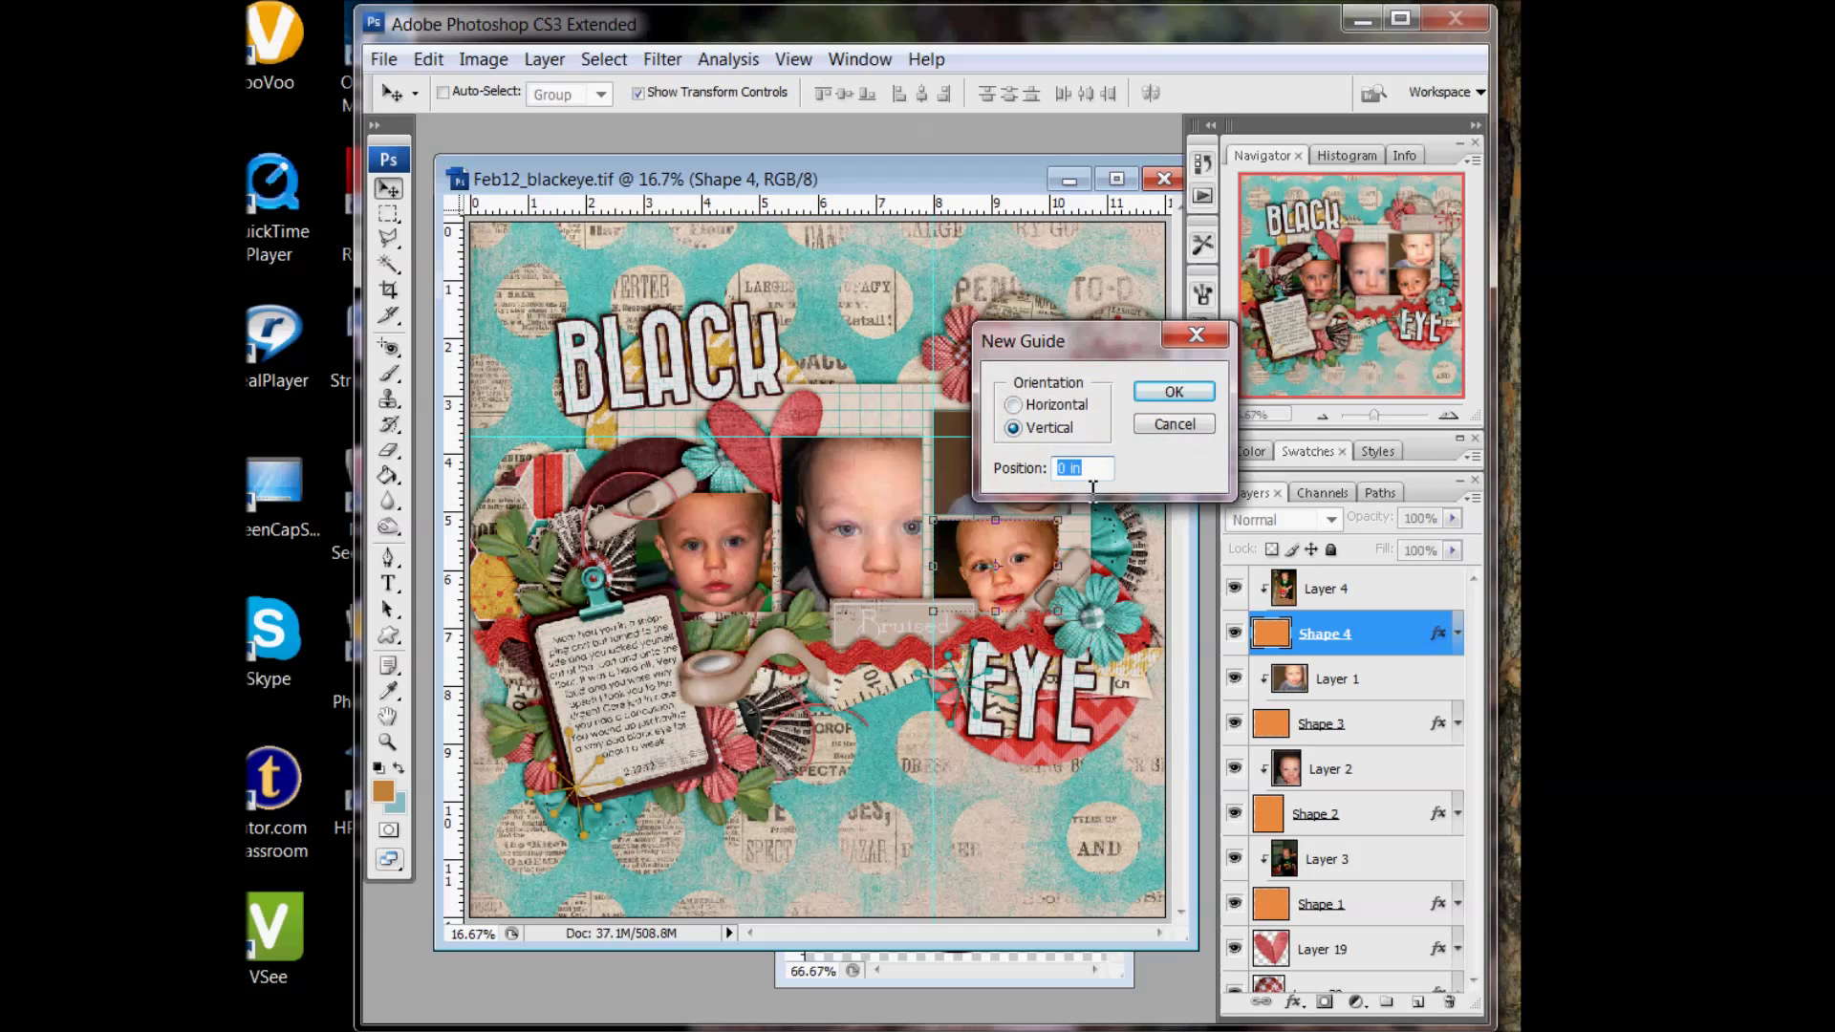
type("6")
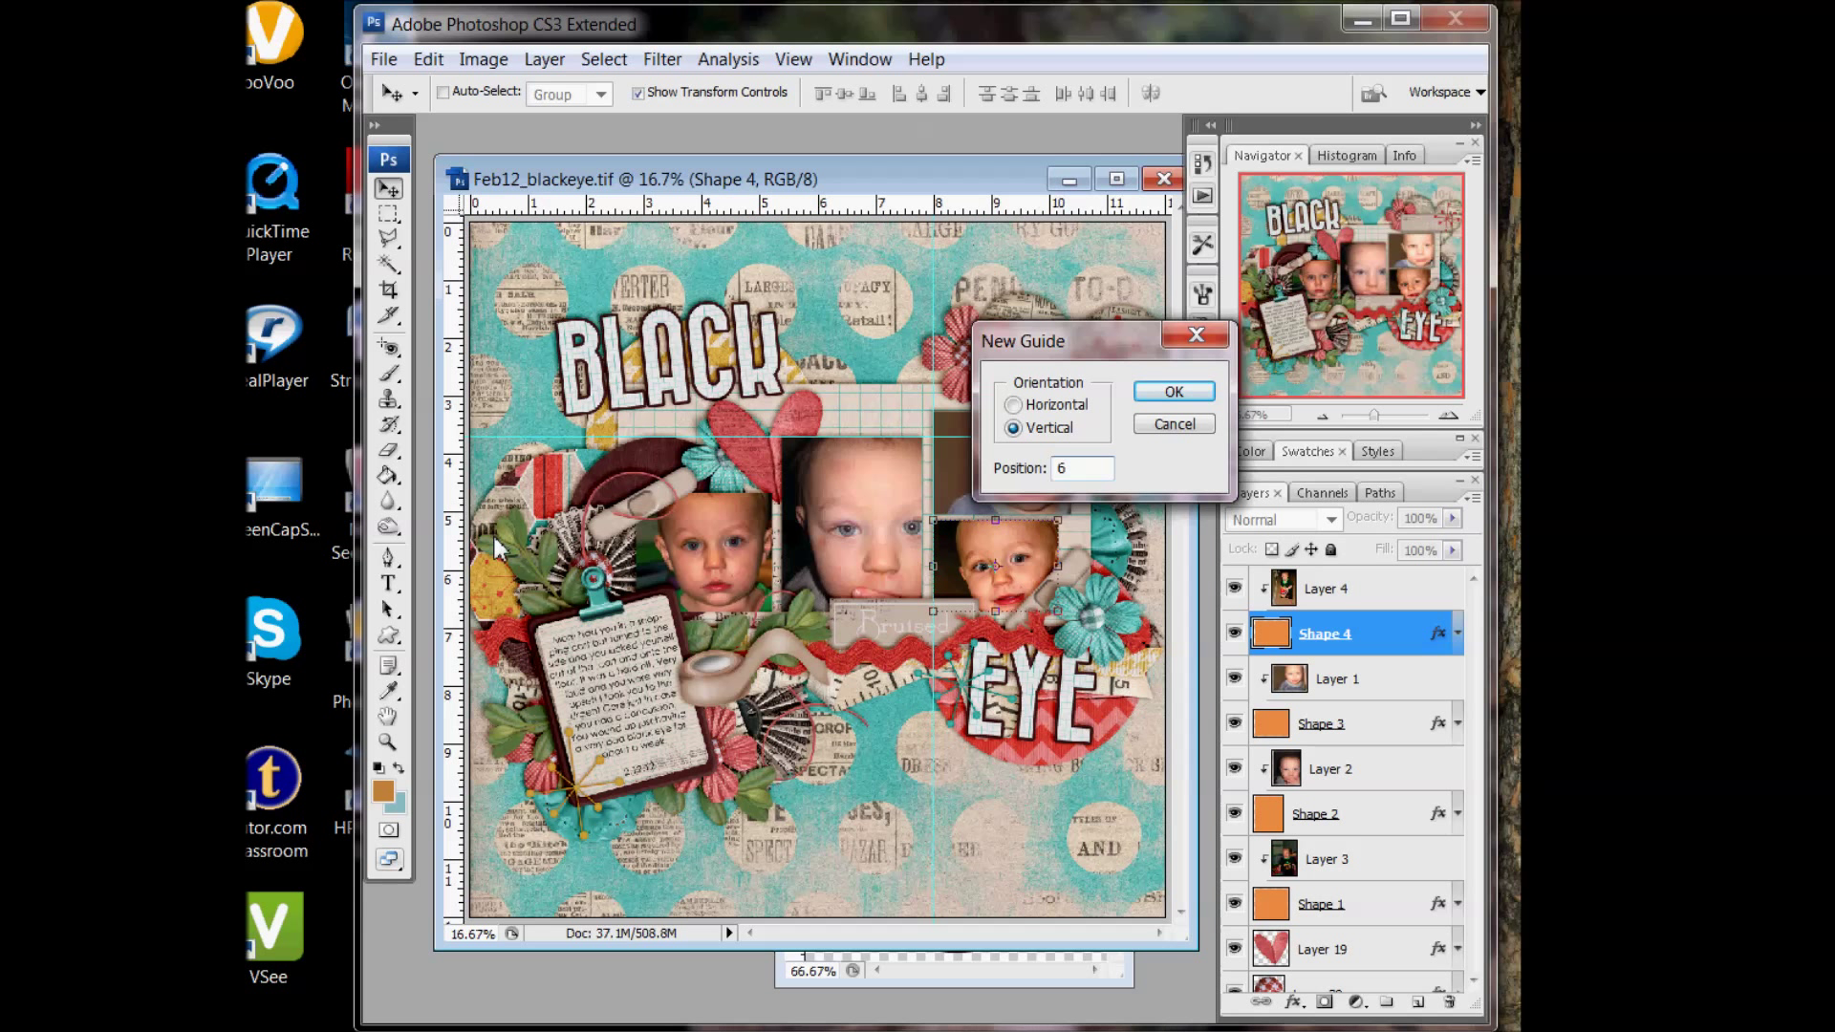
left_click(1171, 390)
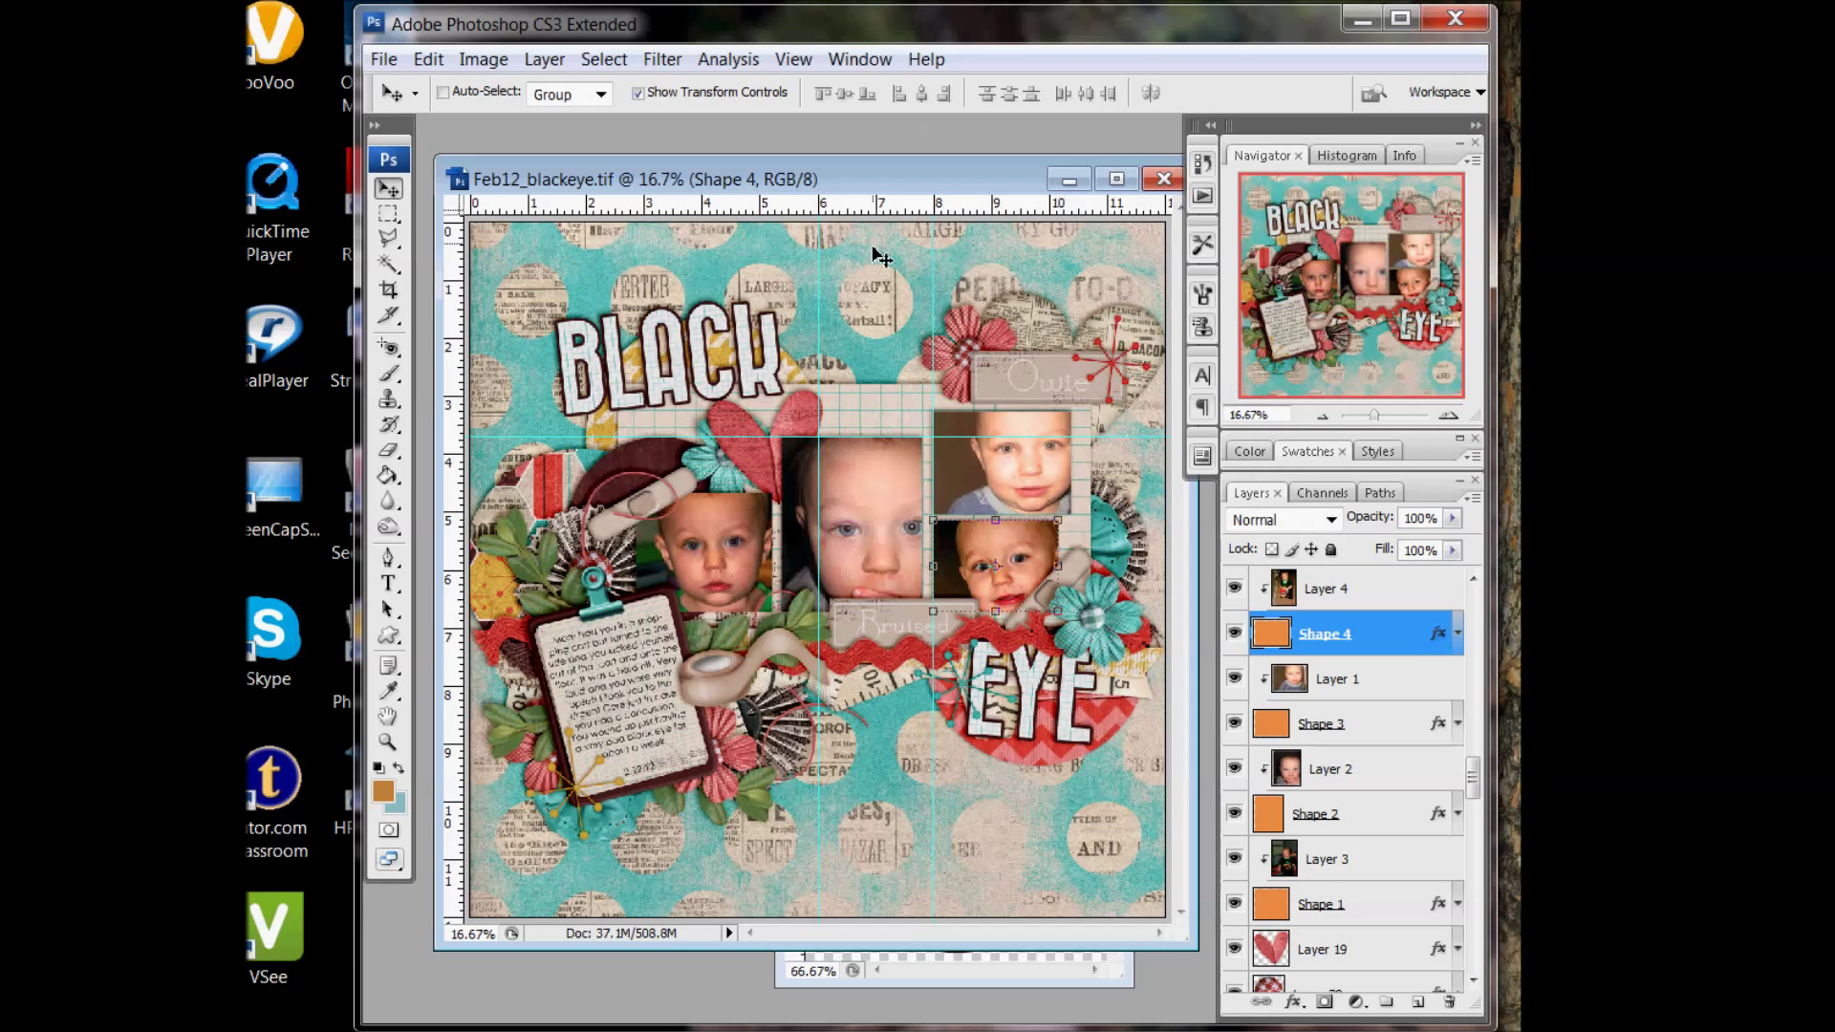
mouse_move(864, 298)
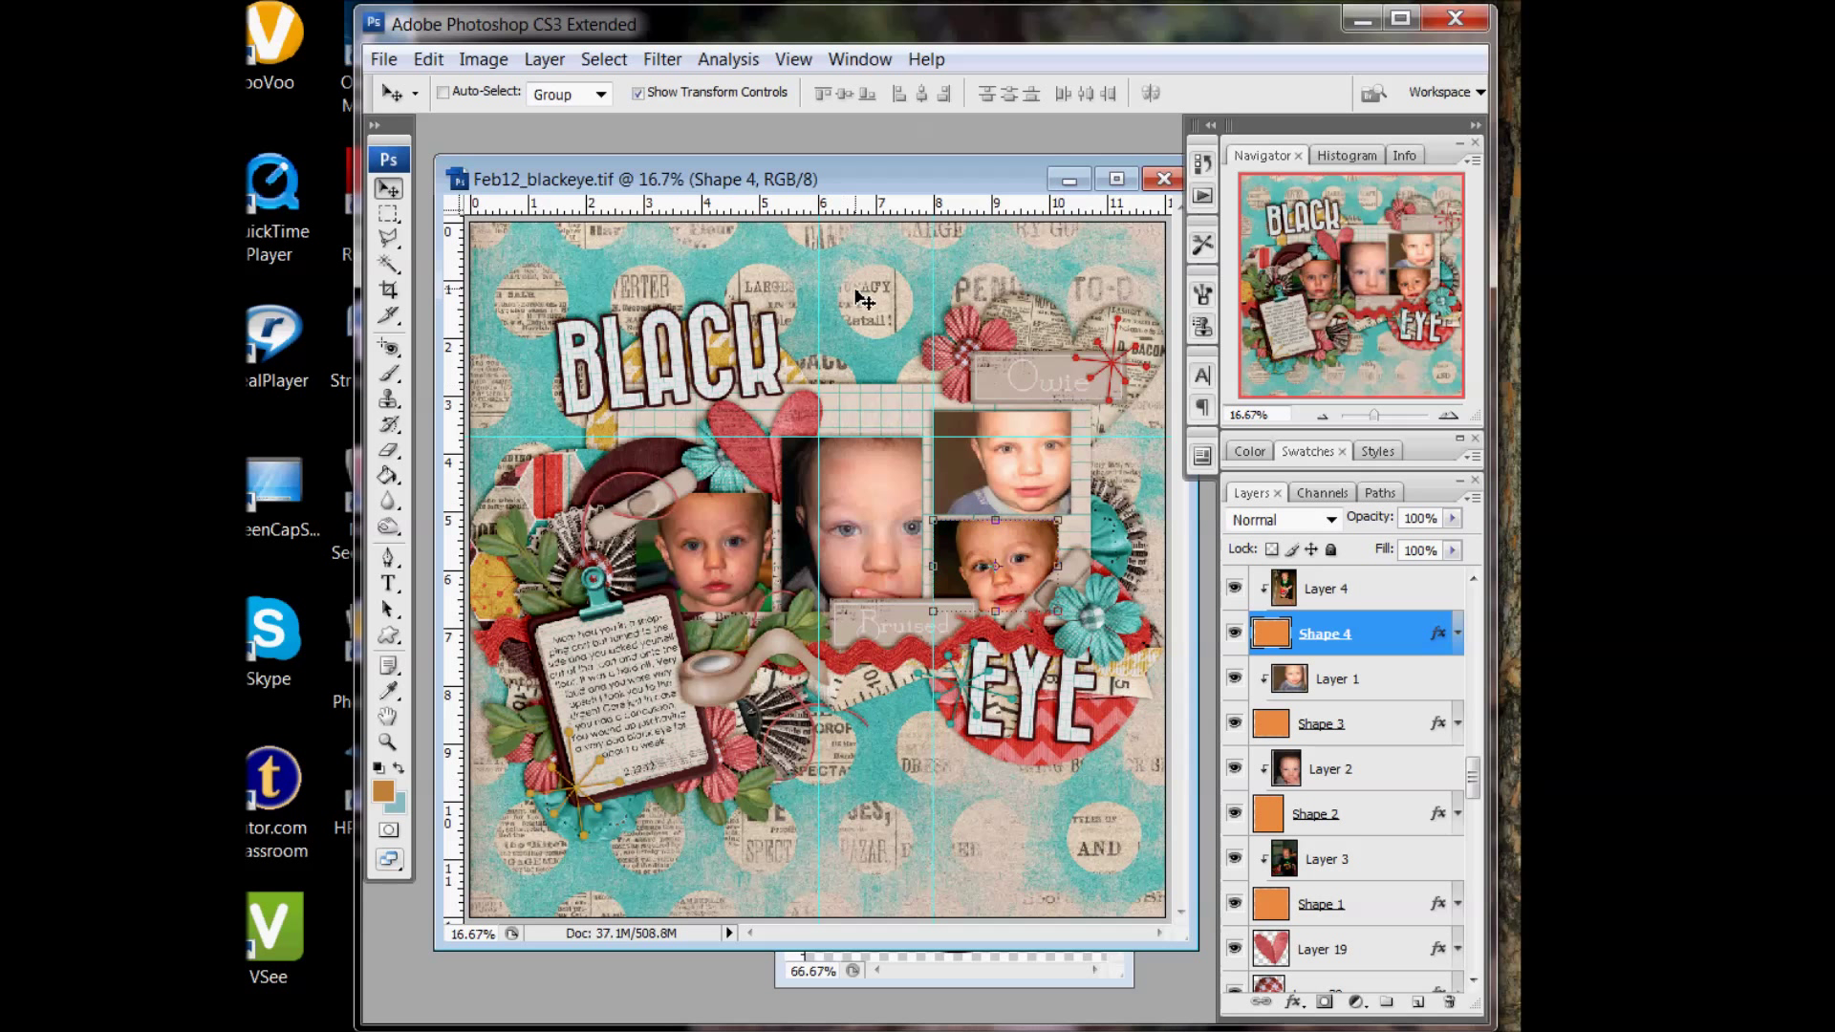
mouse_move(772, 35)
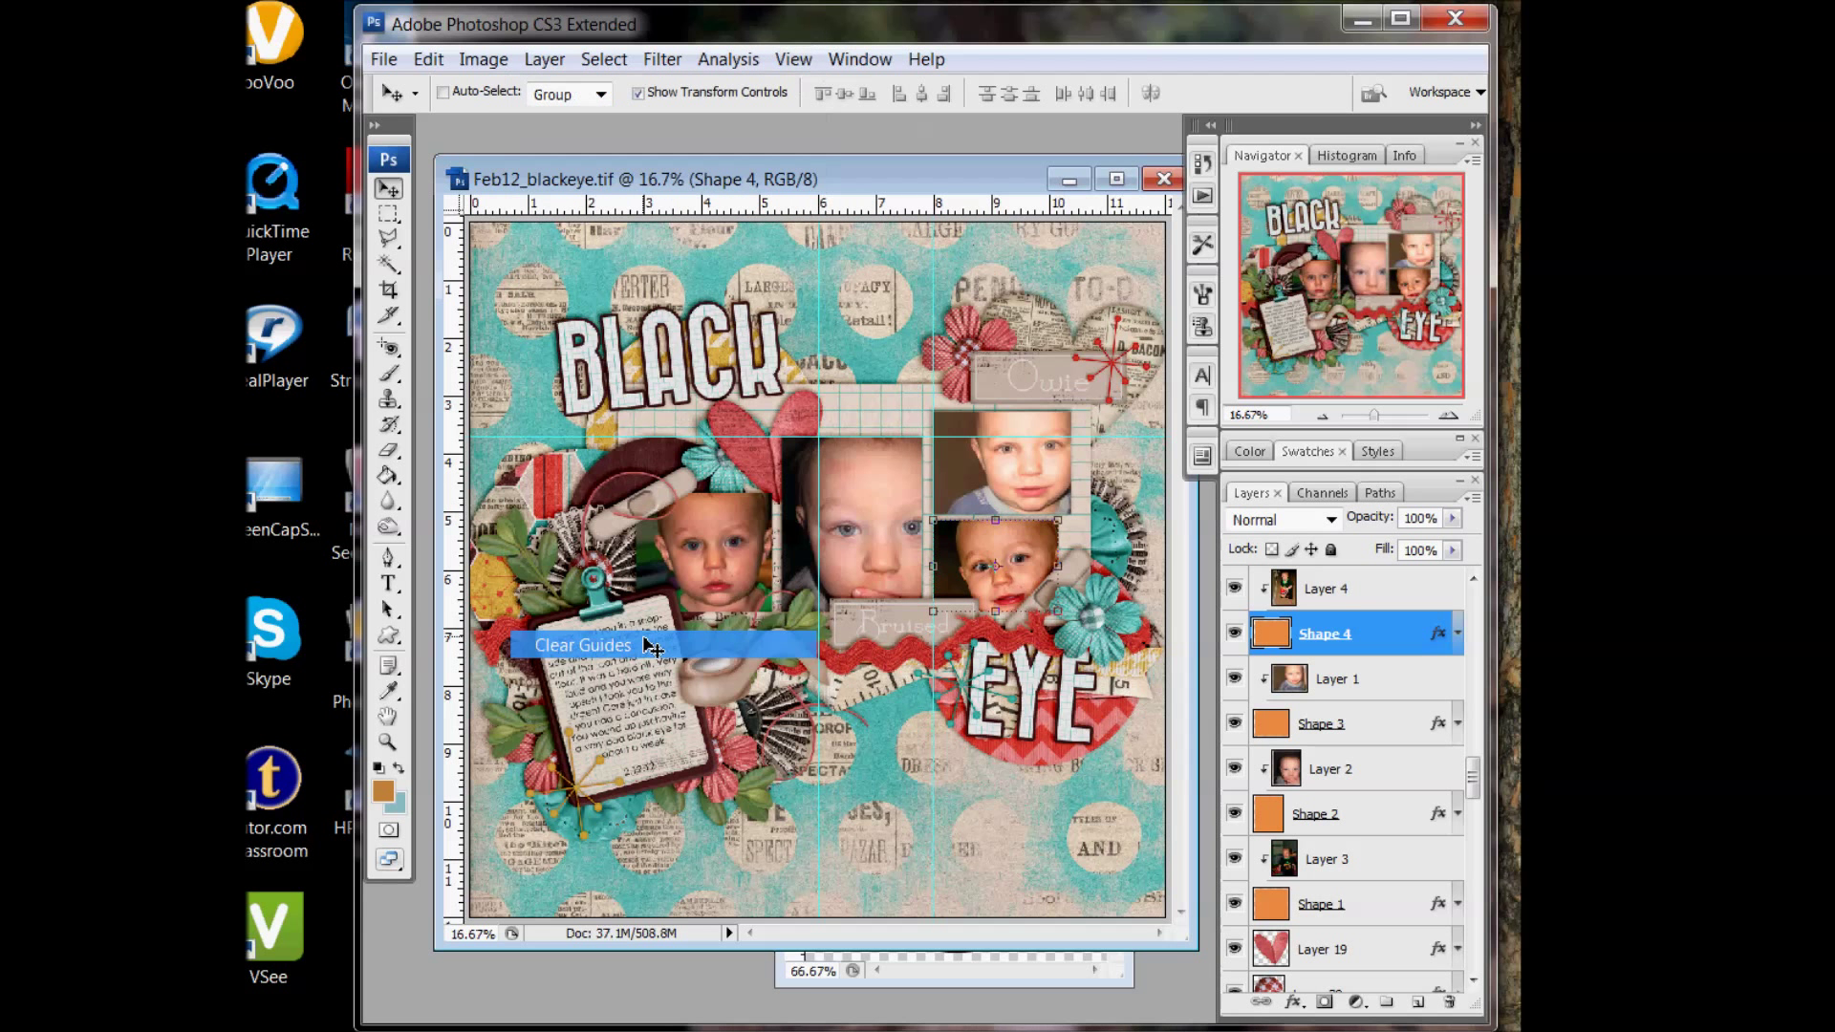
Clear all guides from the layout via View > Clear Guides
left_click(583, 645)
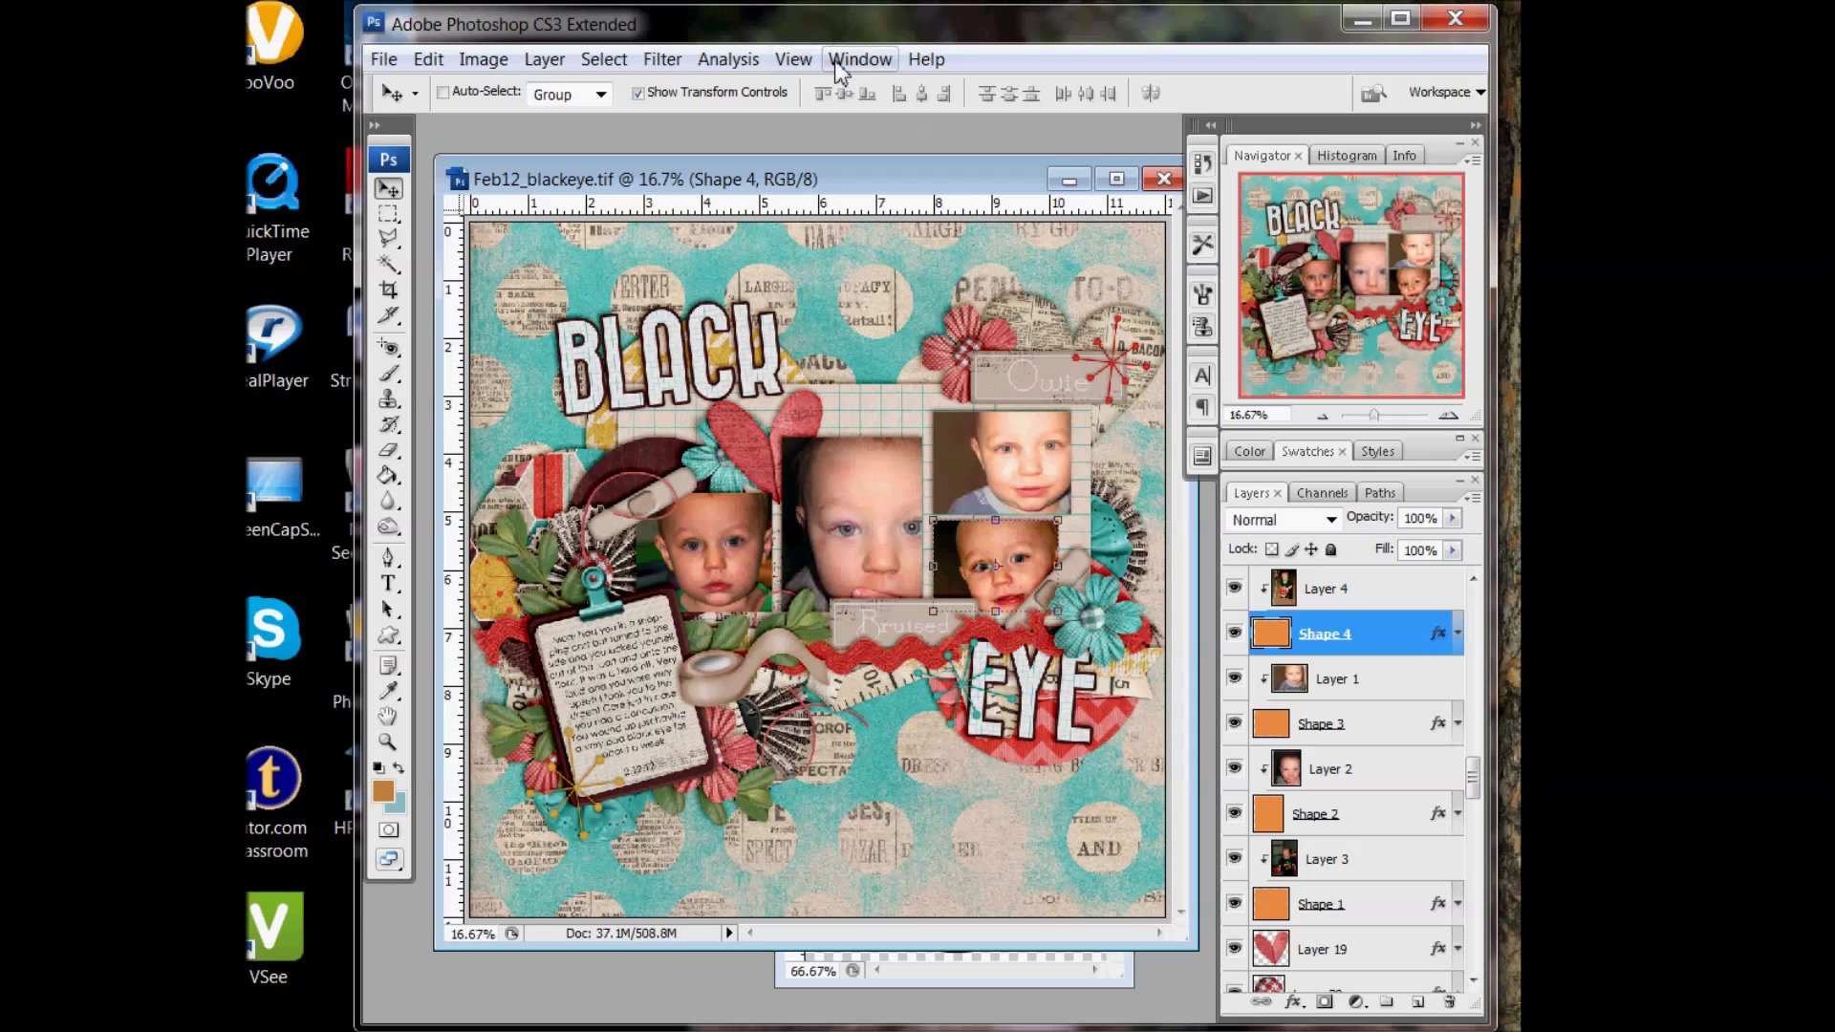
mouse_move(855, 462)
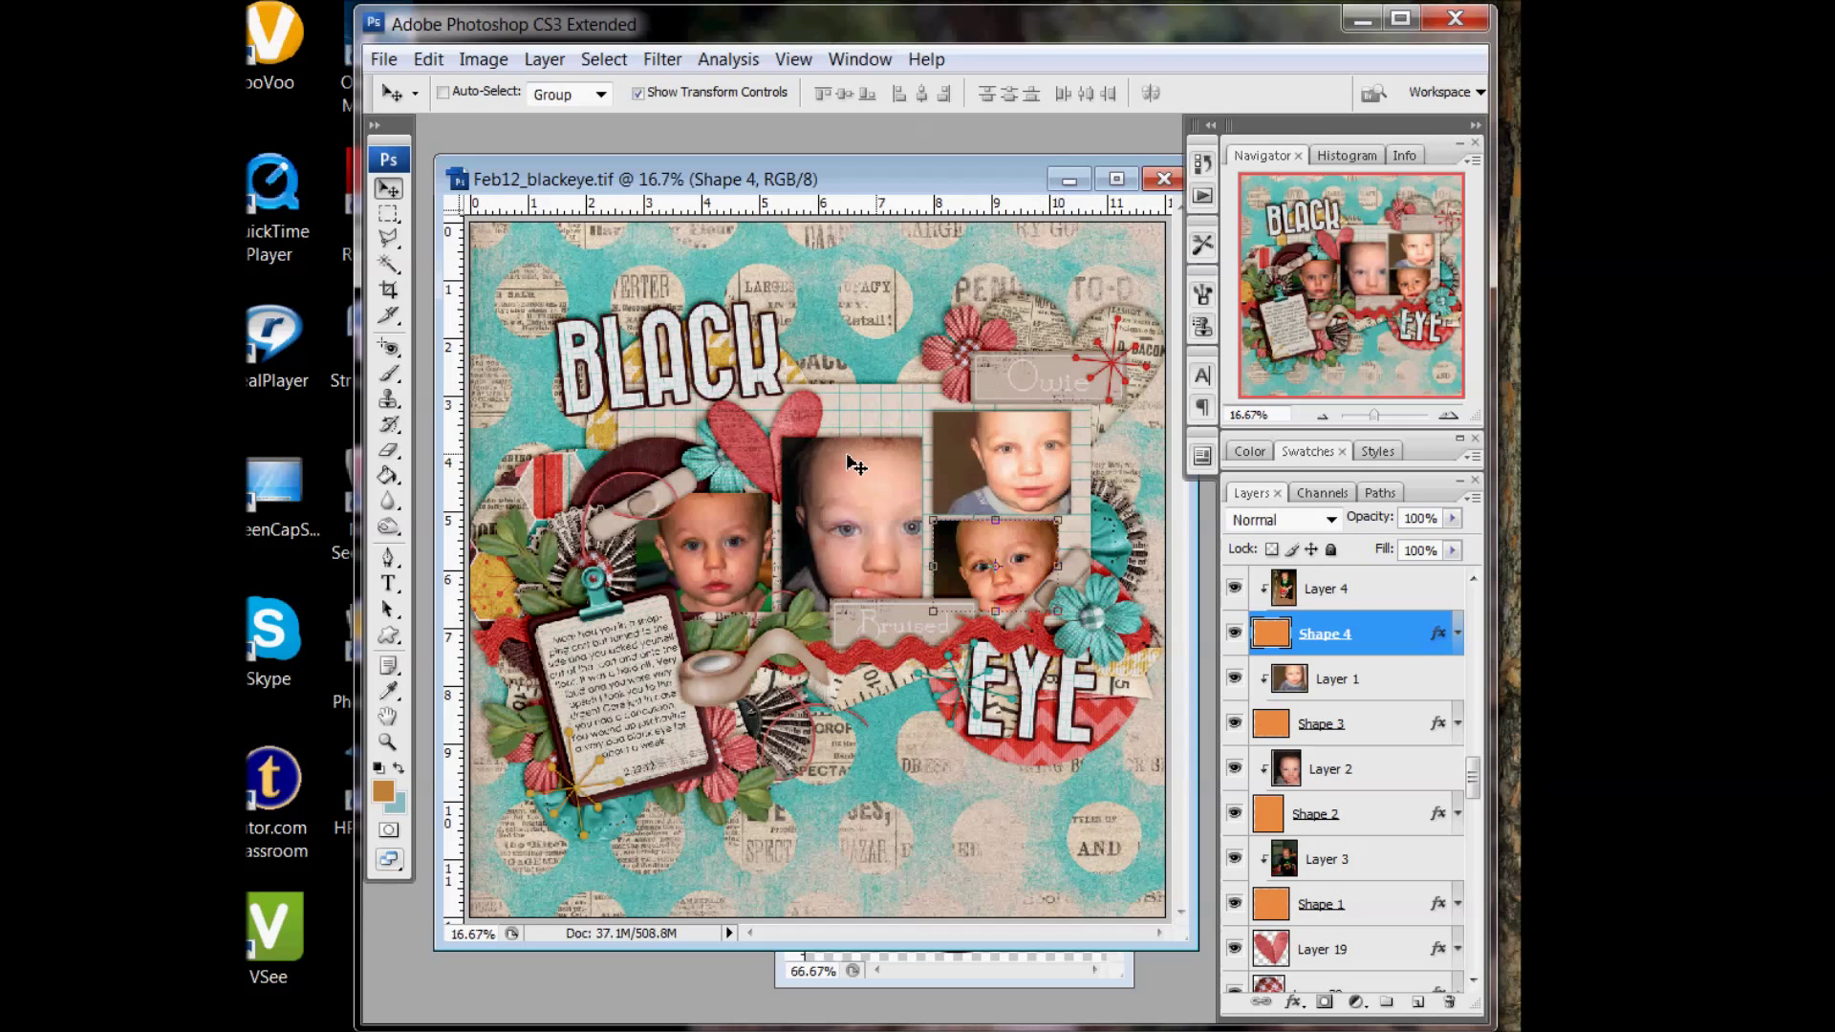